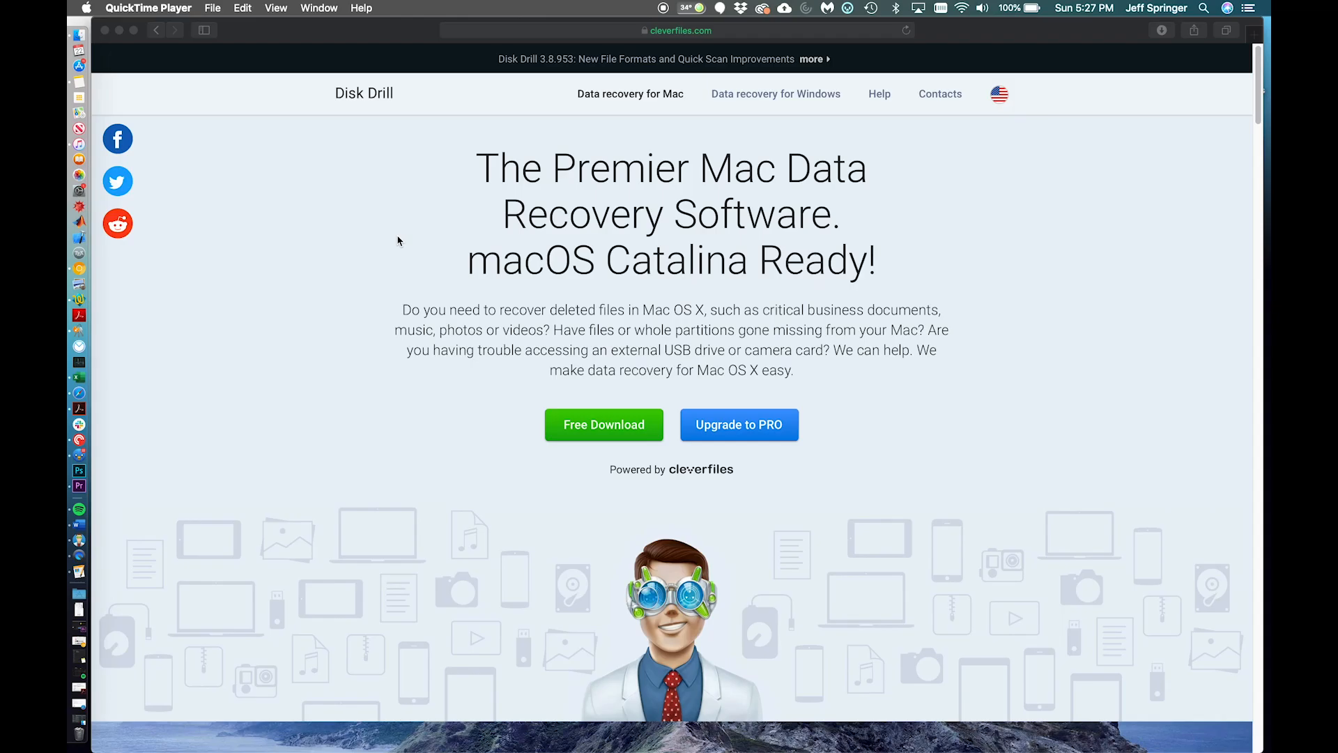
mouse_move(718, 36)
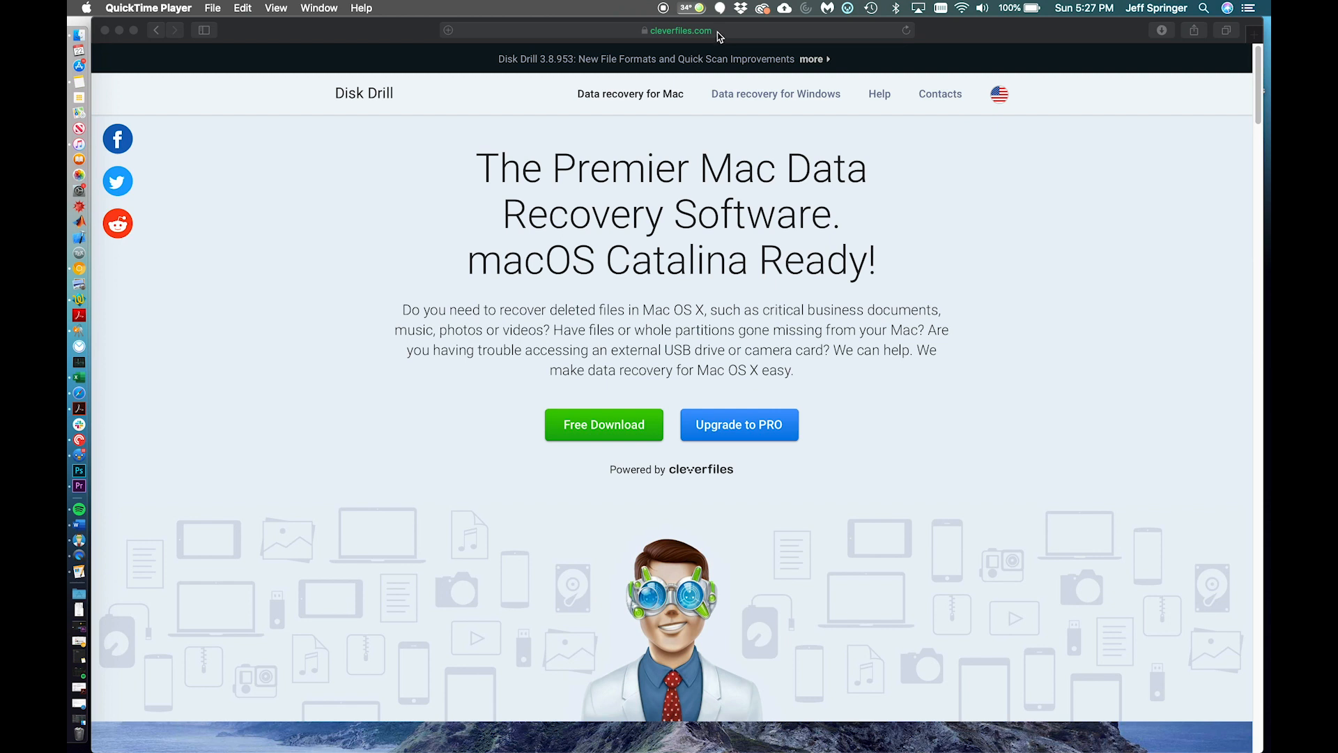
mouse_move(737, 95)
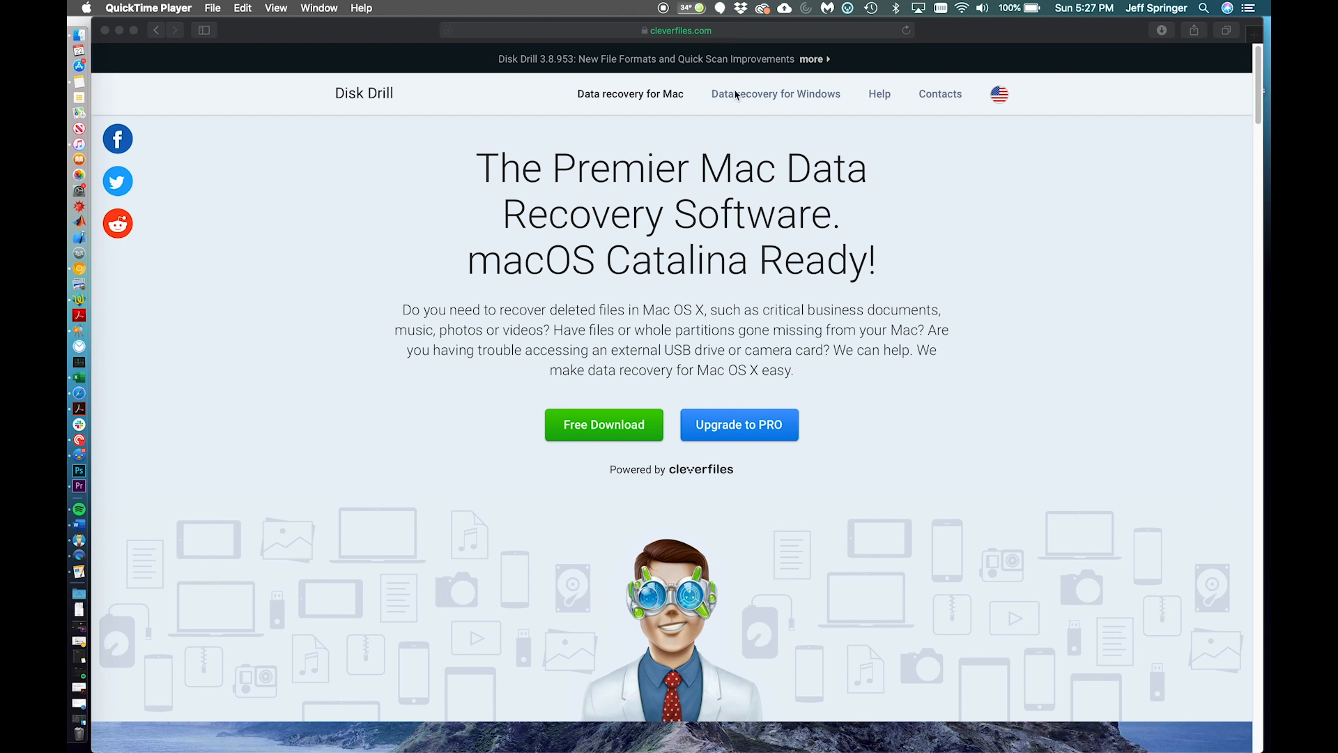
mouse_move(801, 255)
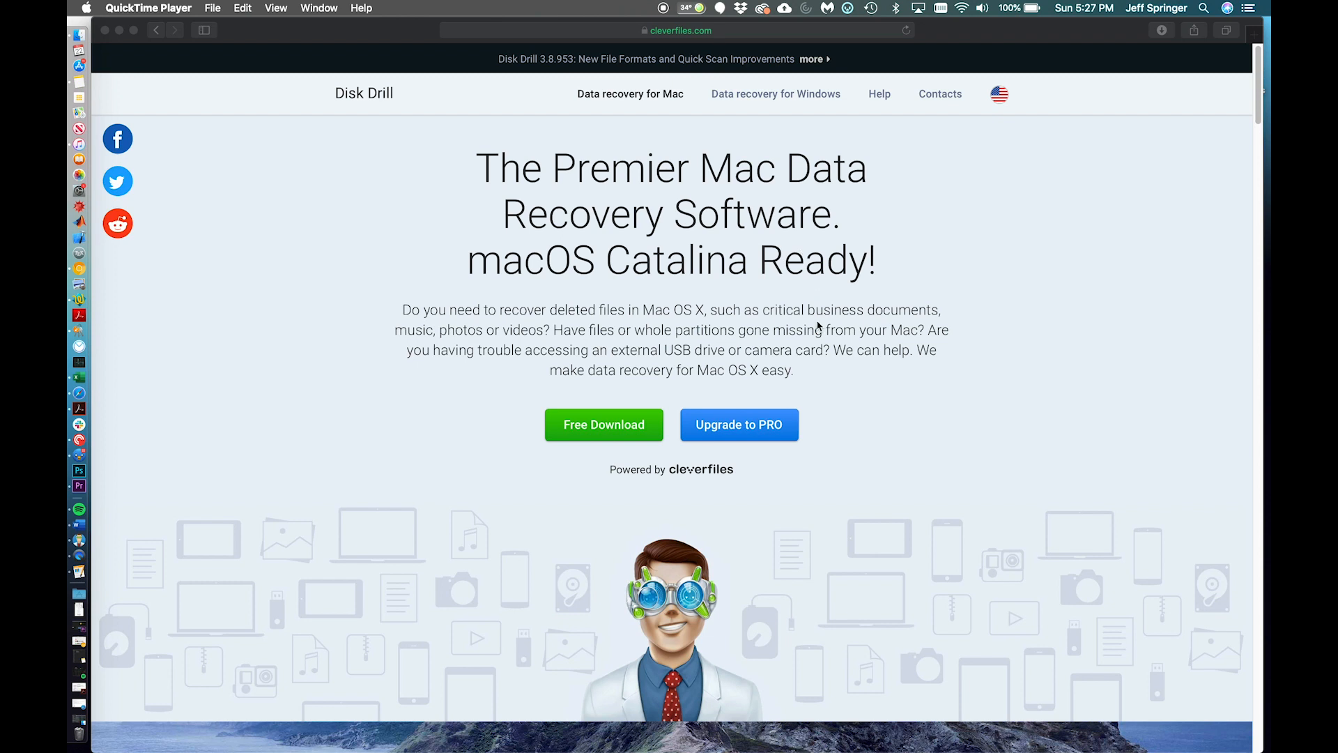
mouse_move(836, 352)
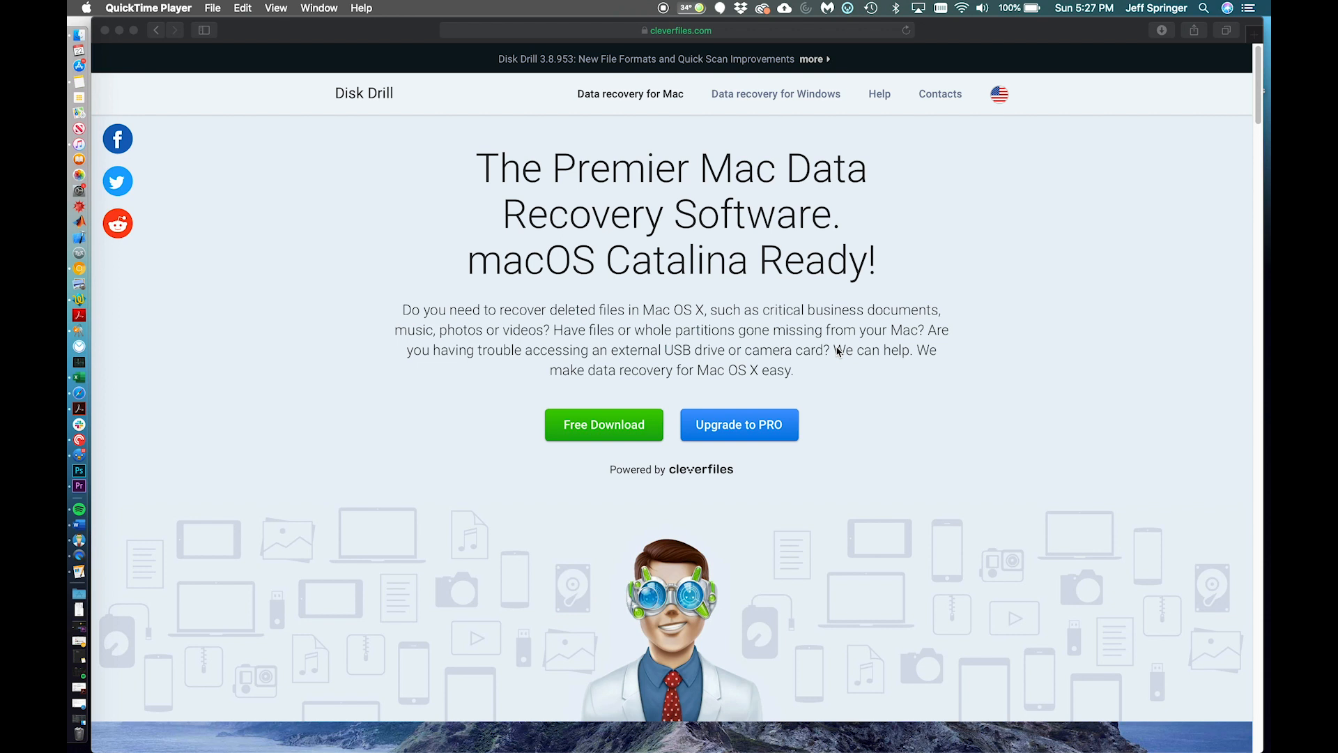
mouse_move(853, 405)
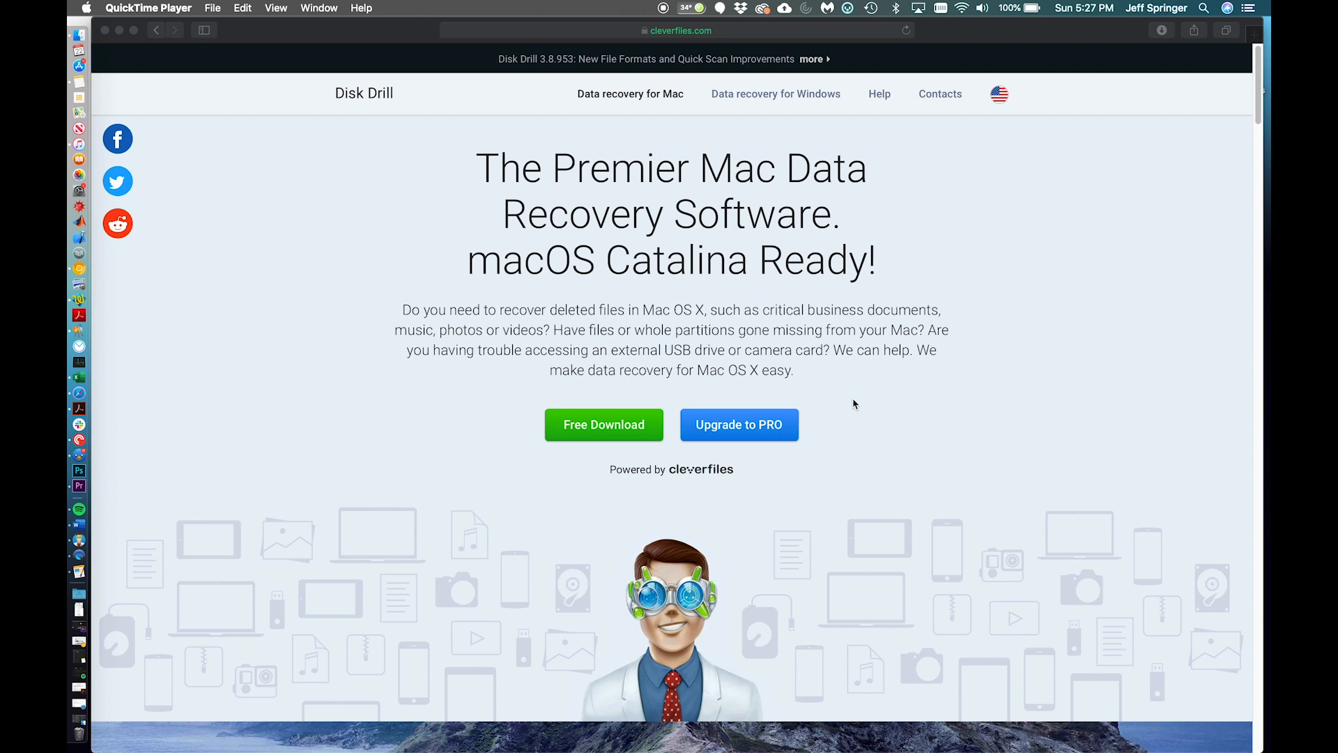
mouse_move(644, 450)
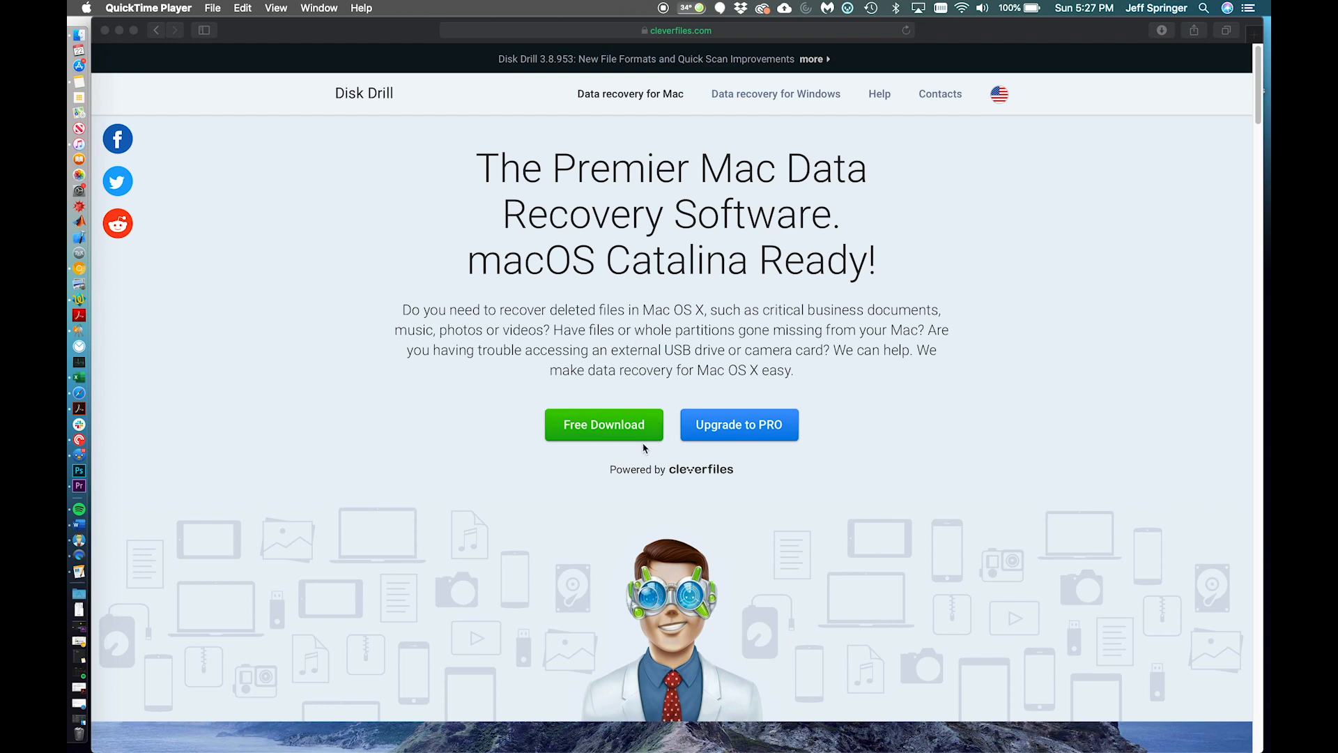
Scroll down the Disk Drill page through the features and Extra Free Disk Tools sections.
scroll("down", 3)
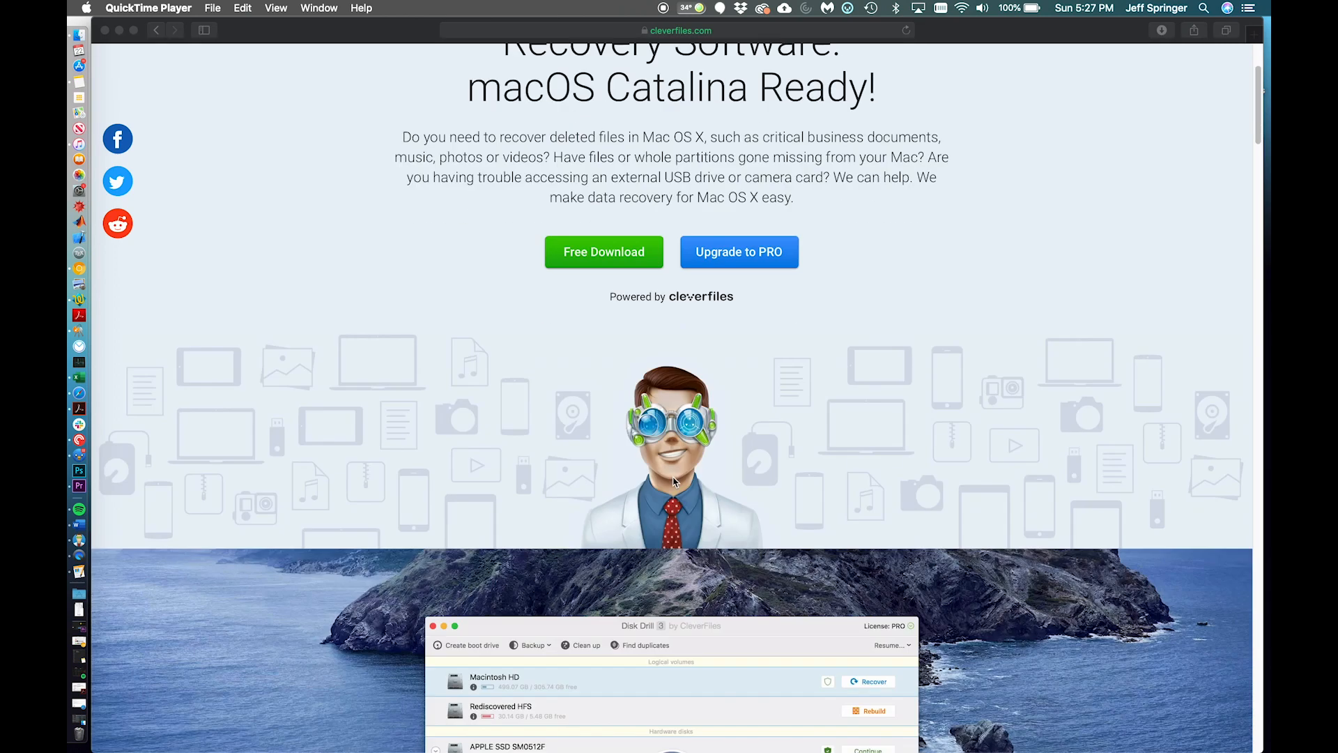
scroll("down", 3)
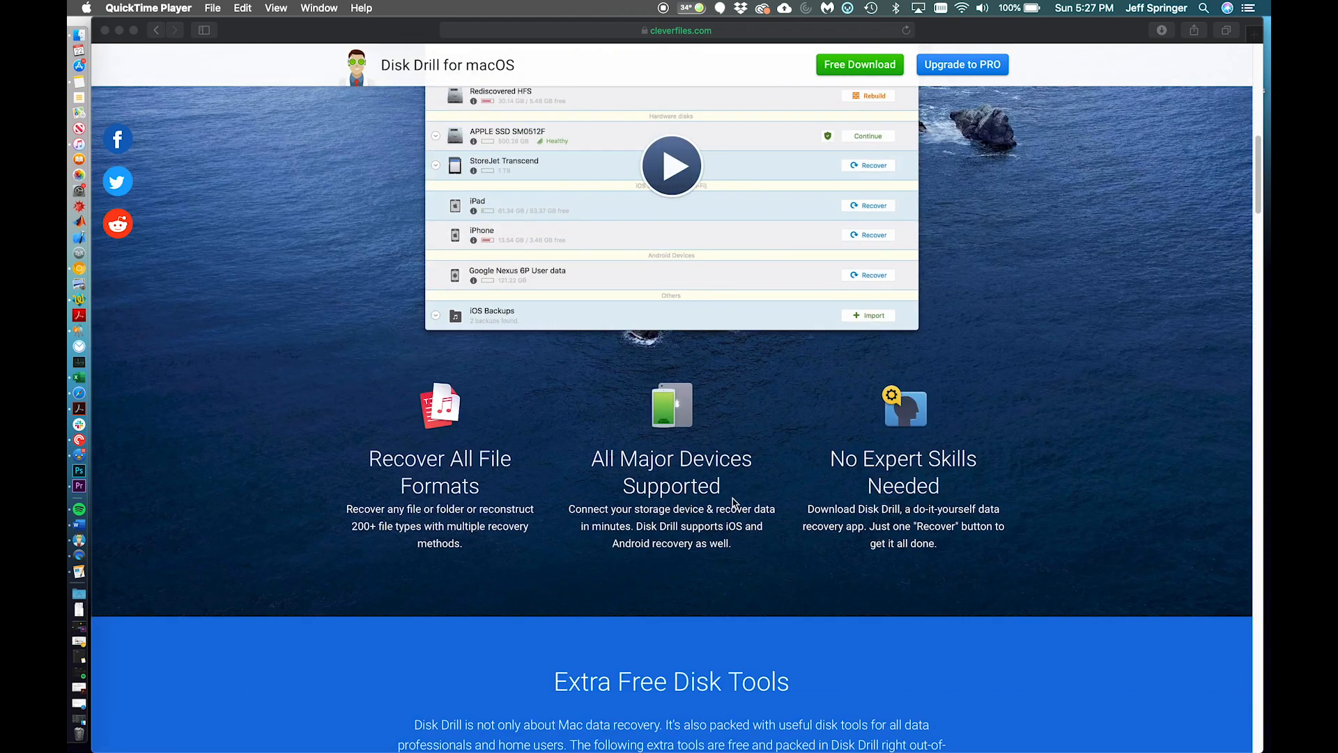
mouse_move(830, 548)
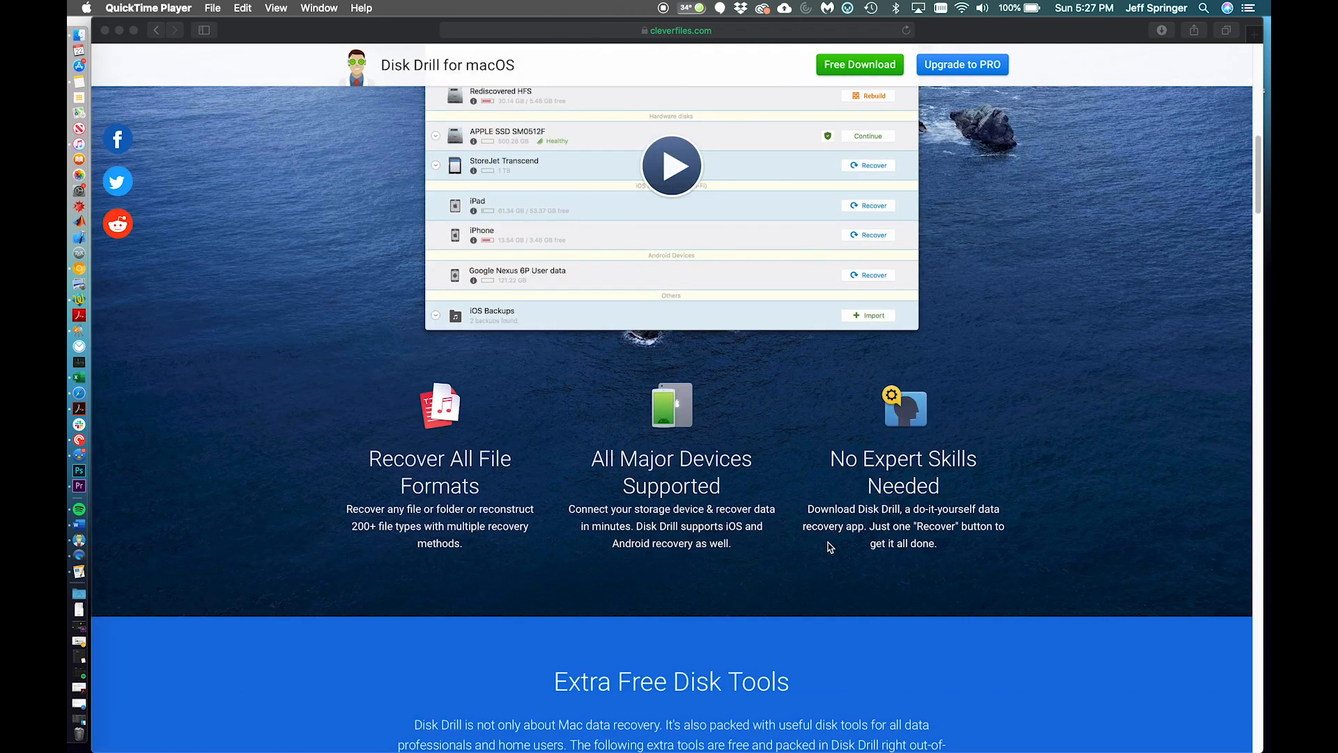
scroll("down", 3)
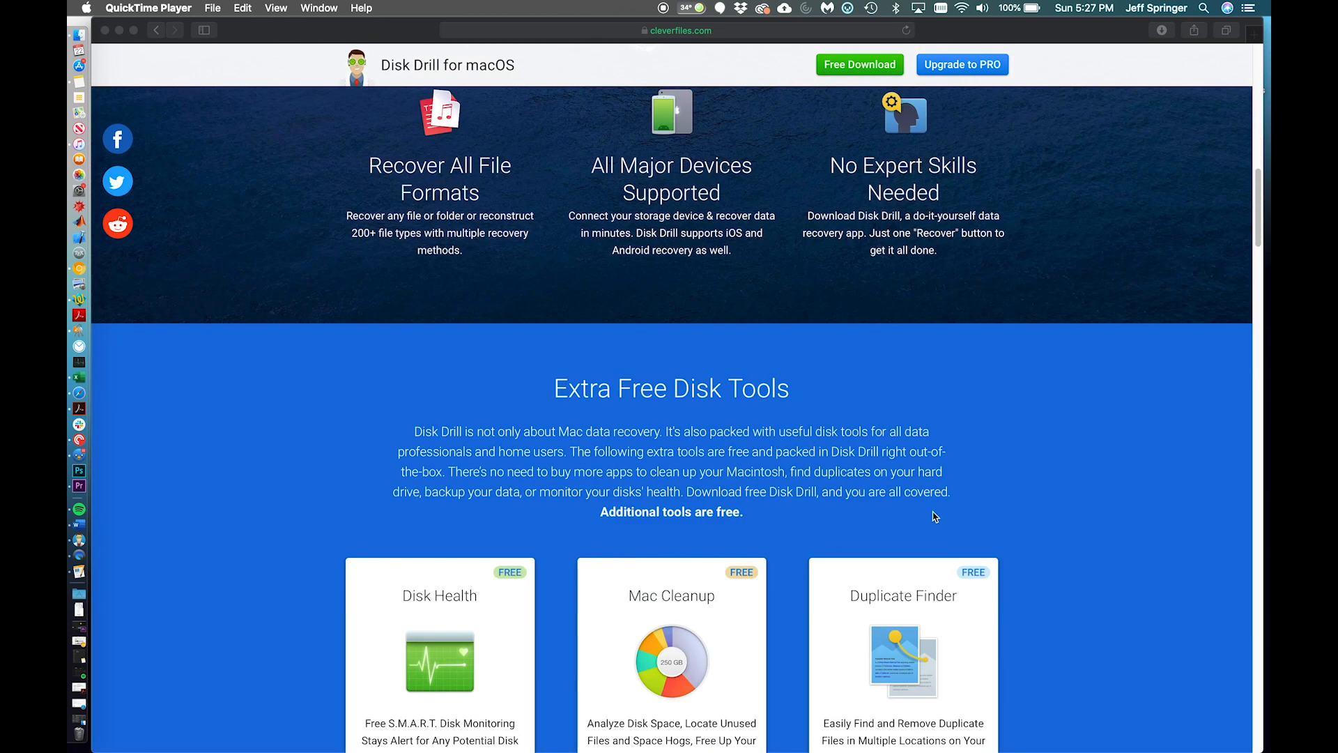
scroll("down", 3)
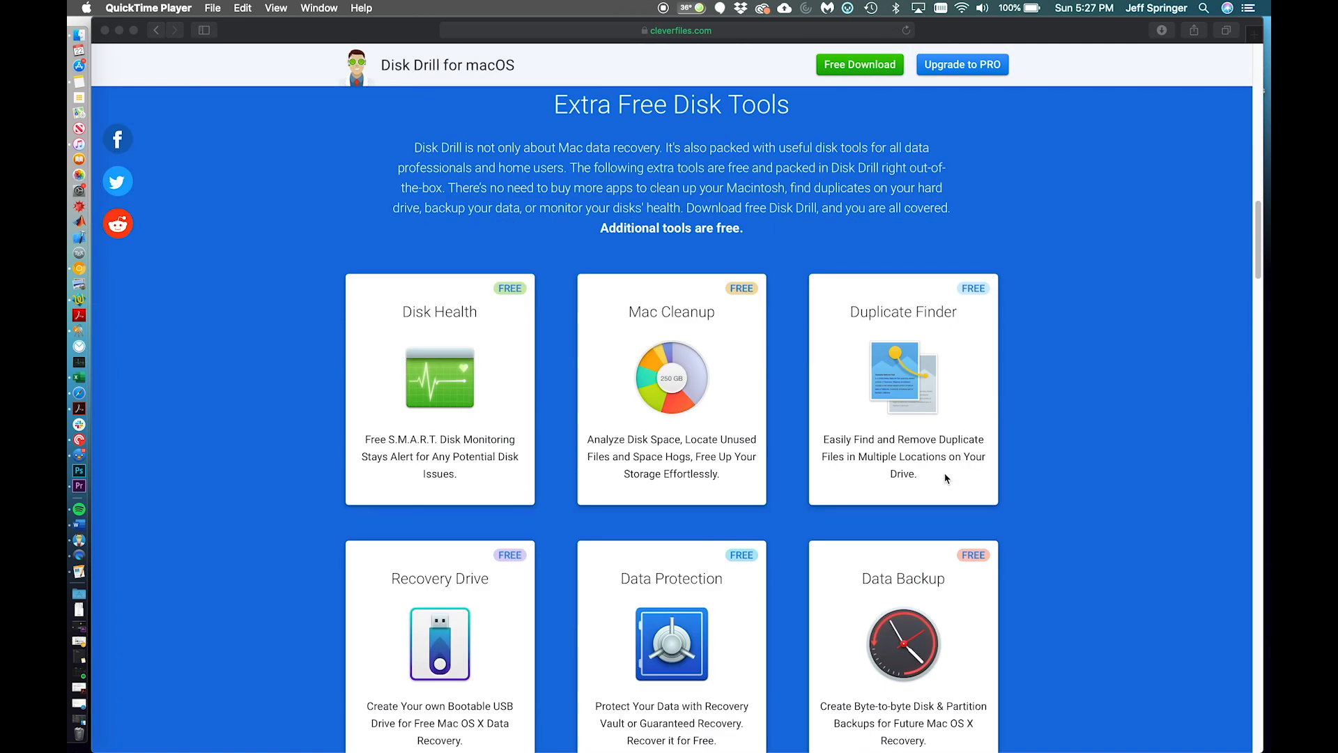
mouse_move(795, 414)
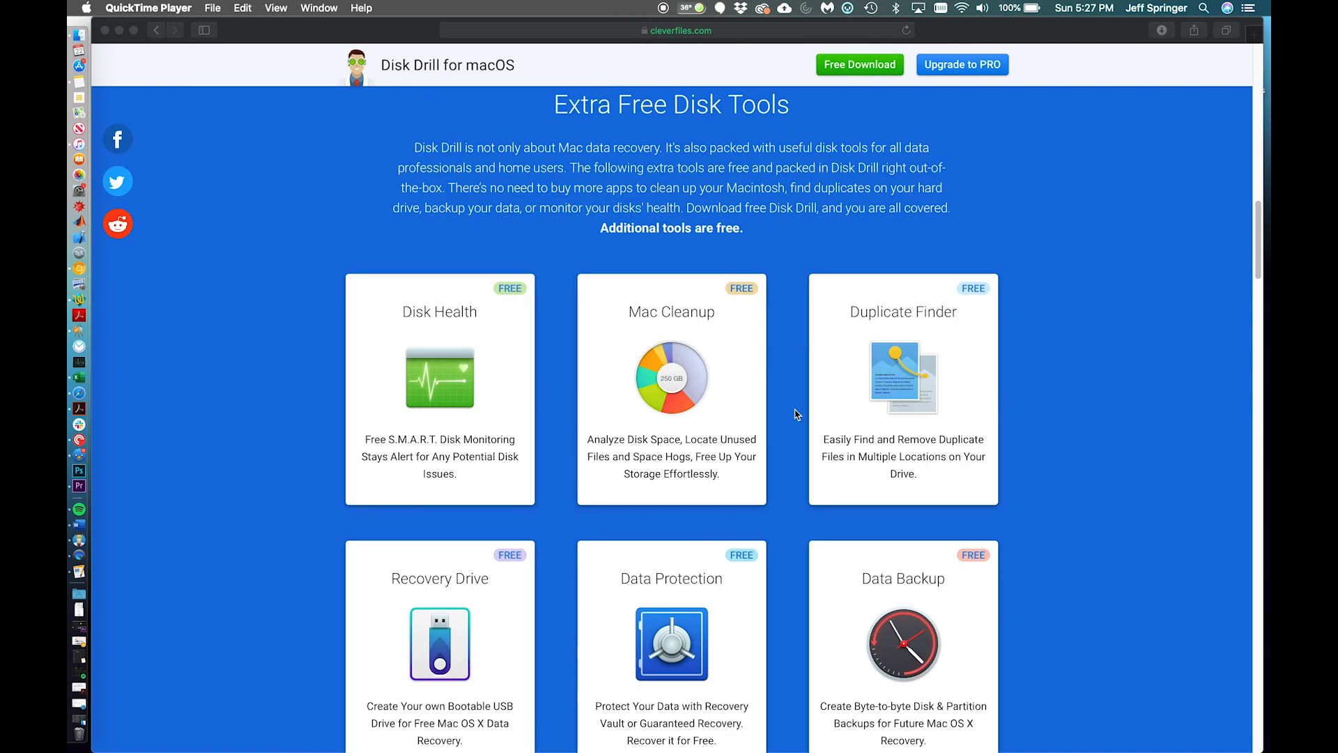
scroll("down", 3)
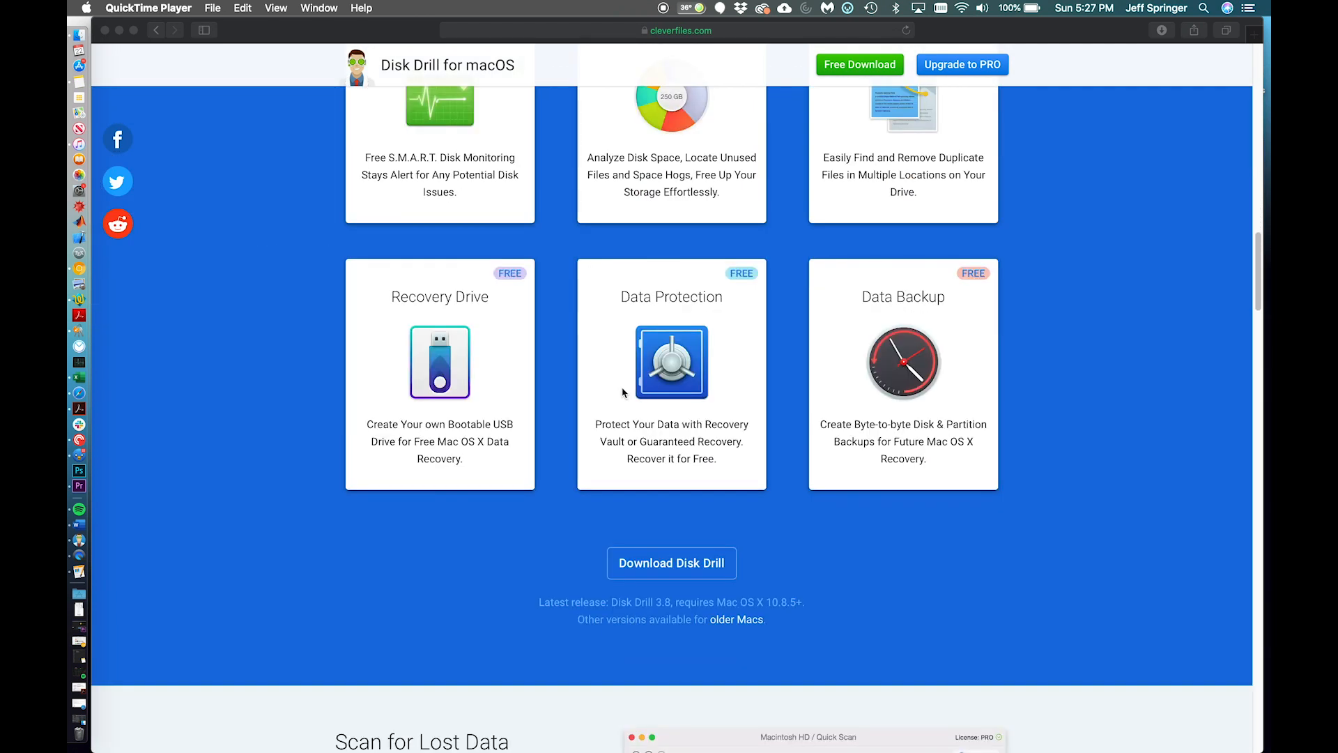
scroll("down", 3)
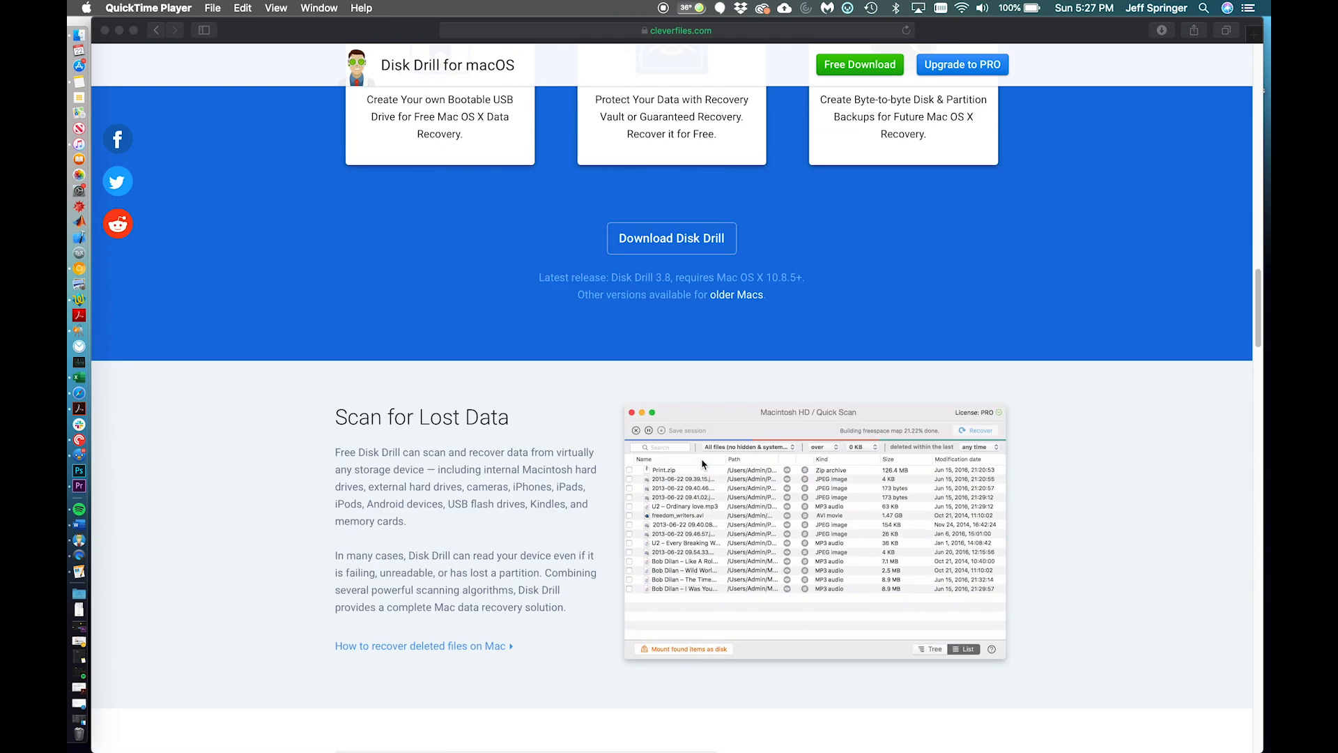
scroll("down", 3)
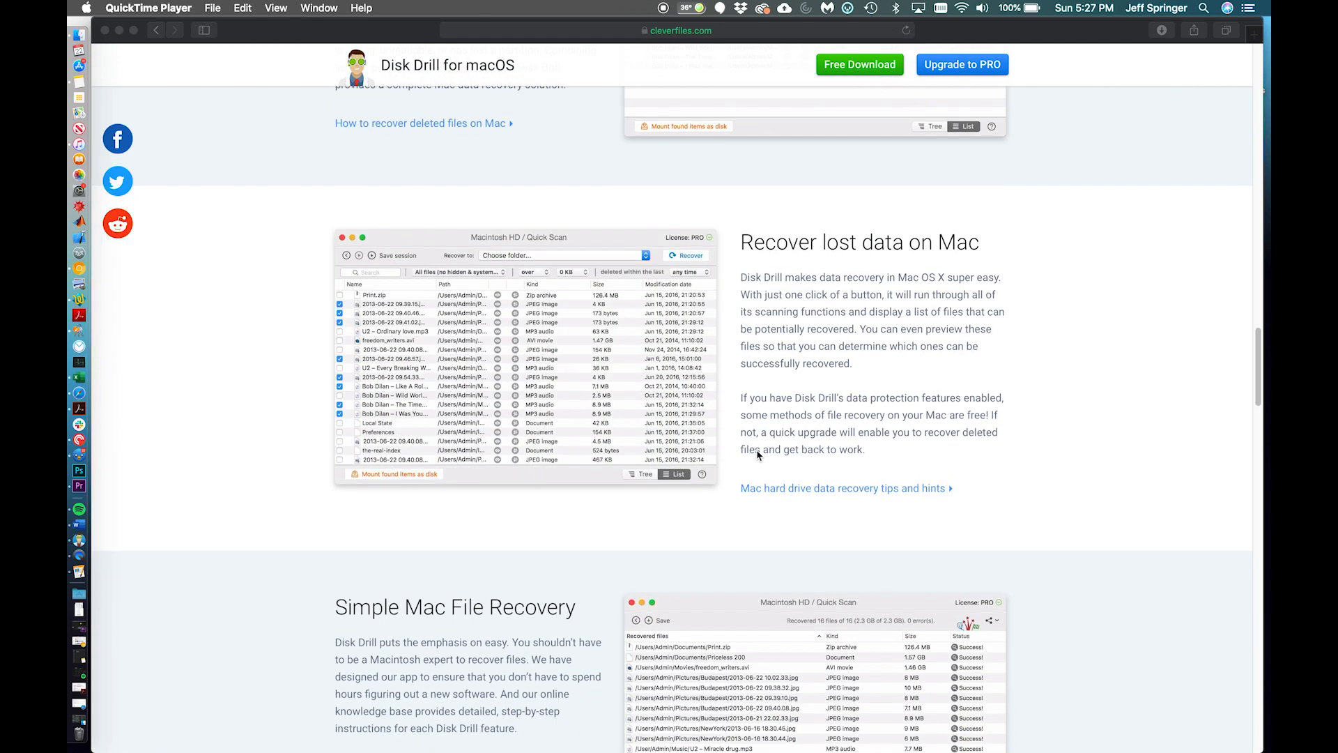
scroll("down", 3)
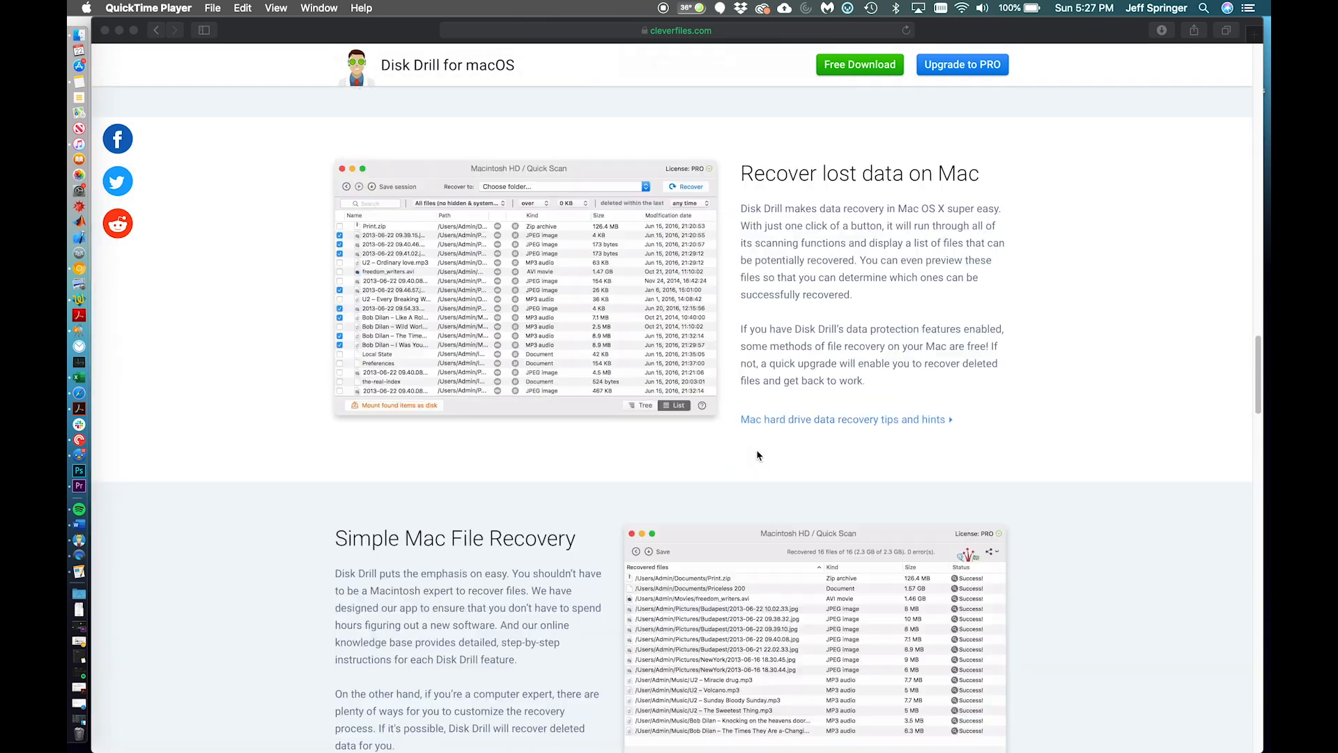
scroll("down", 3)
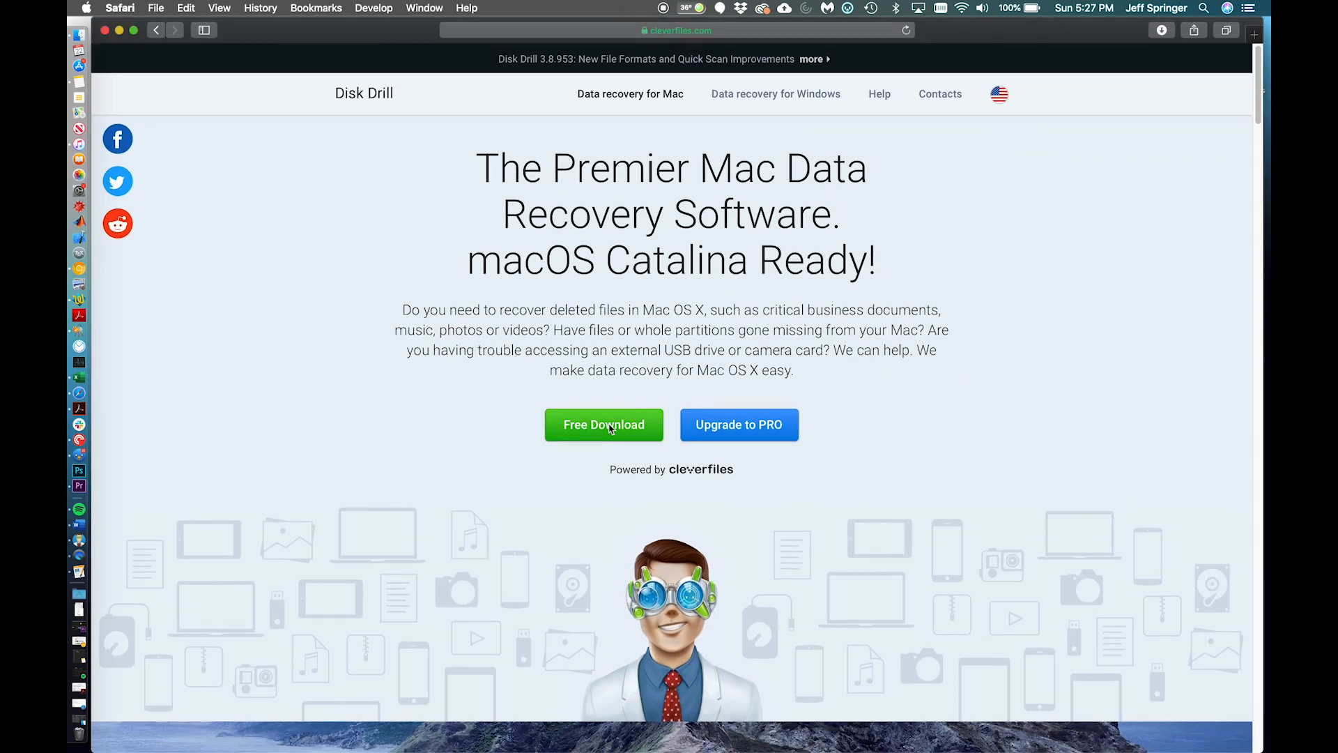
mouse_move(604, 425)
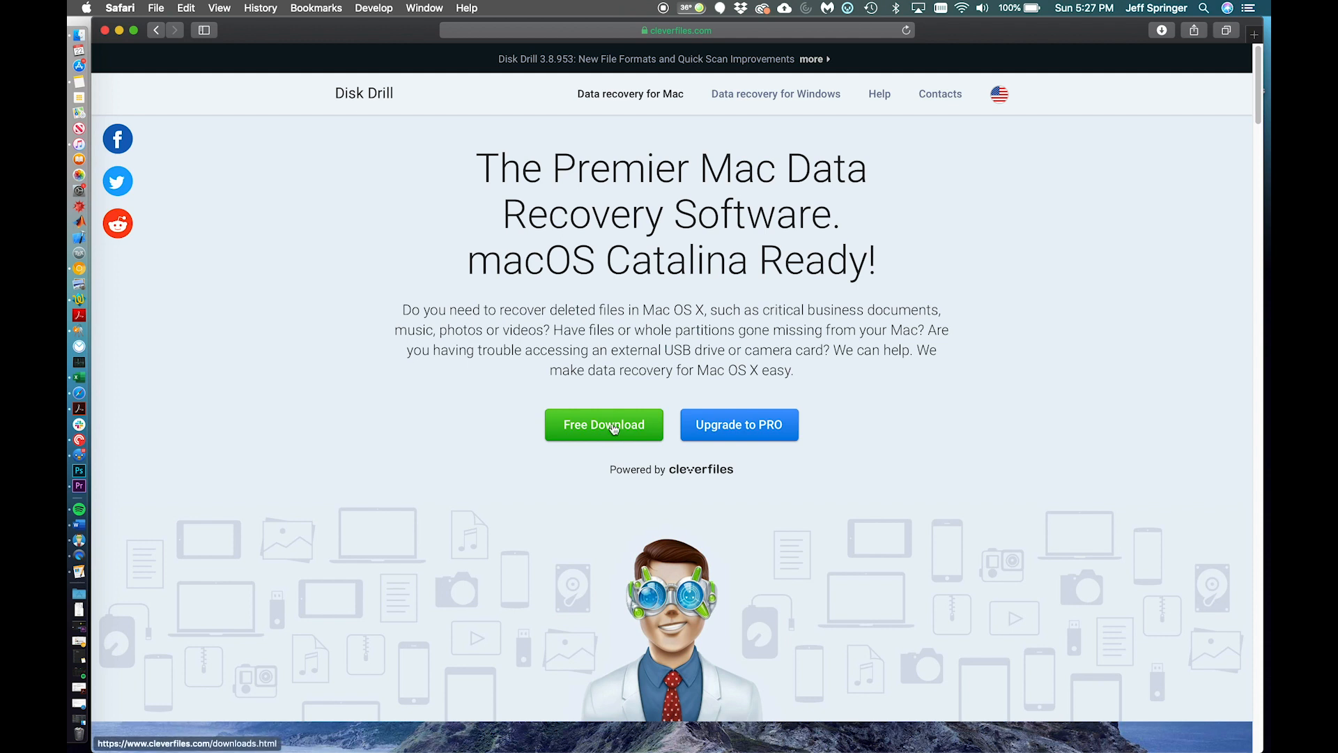
Start the free Disk Drill for macOS download with the green Free Download button.
left_click(603, 425)
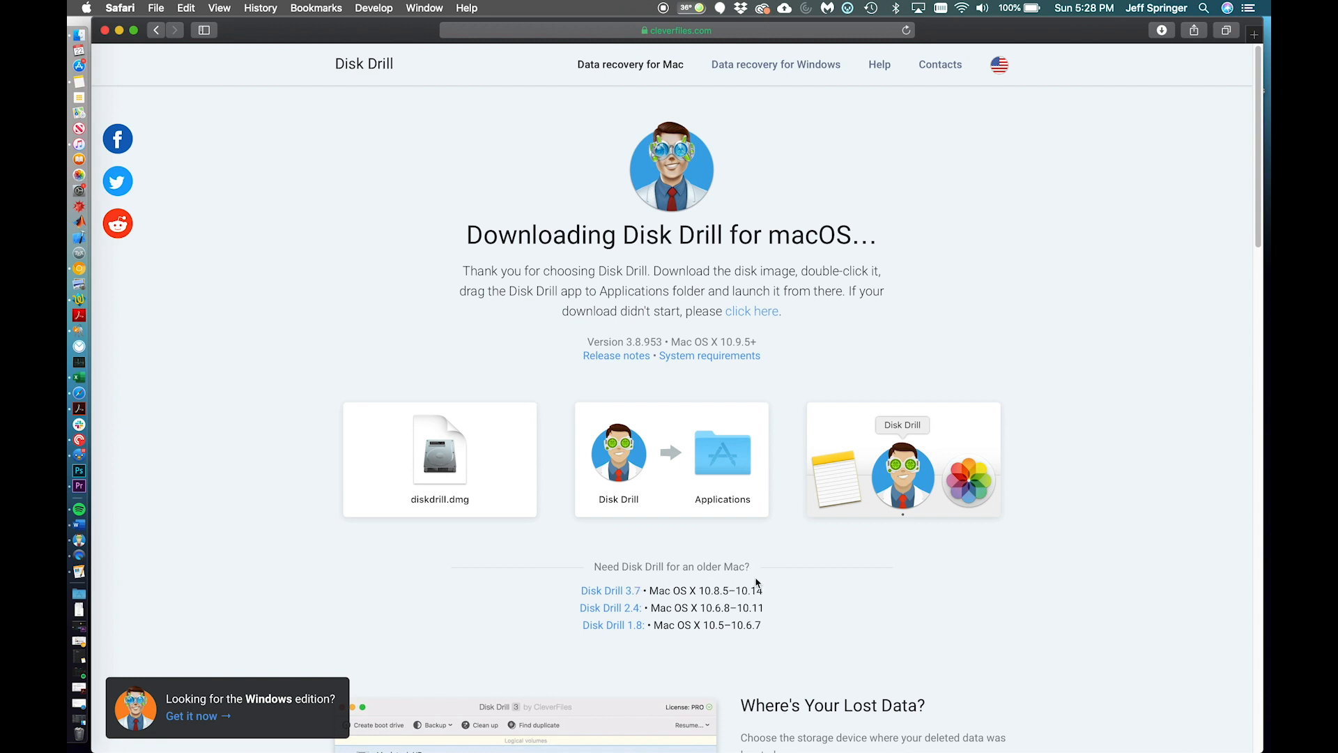
scroll("down", 3)
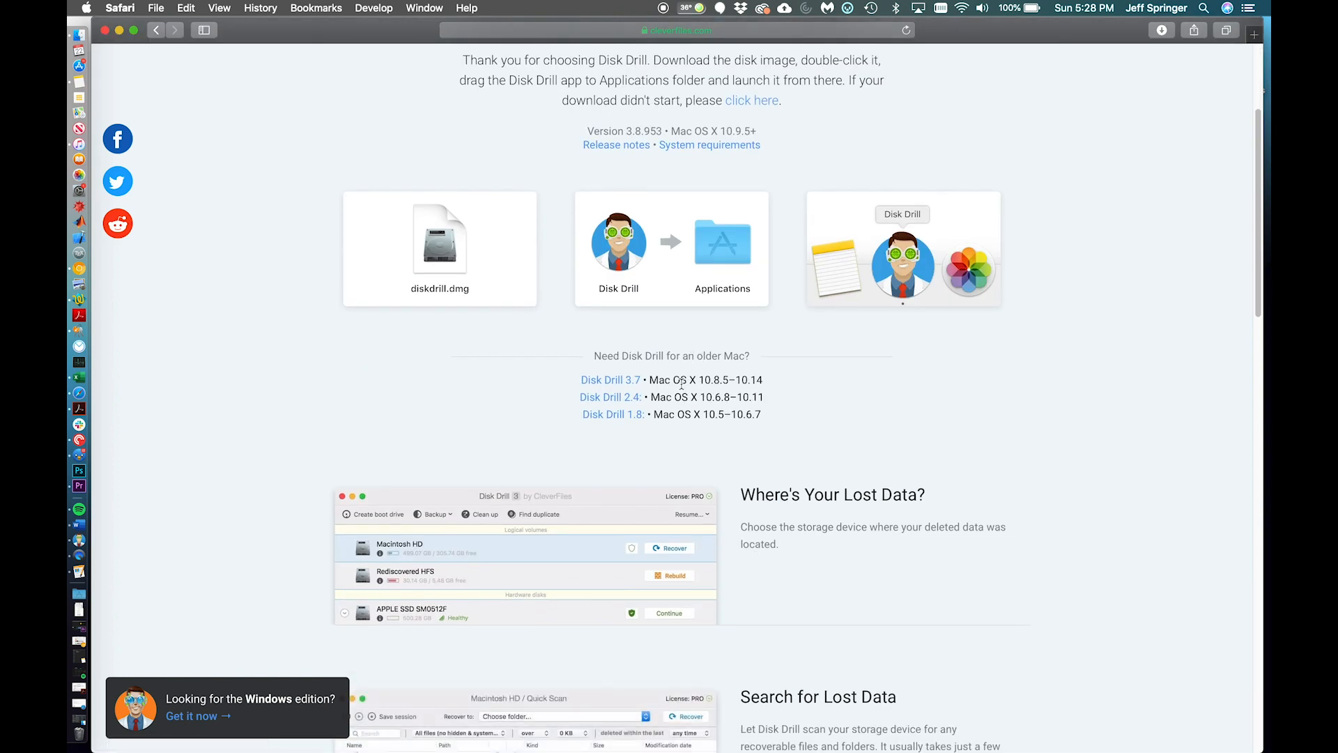
mouse_move(768, 423)
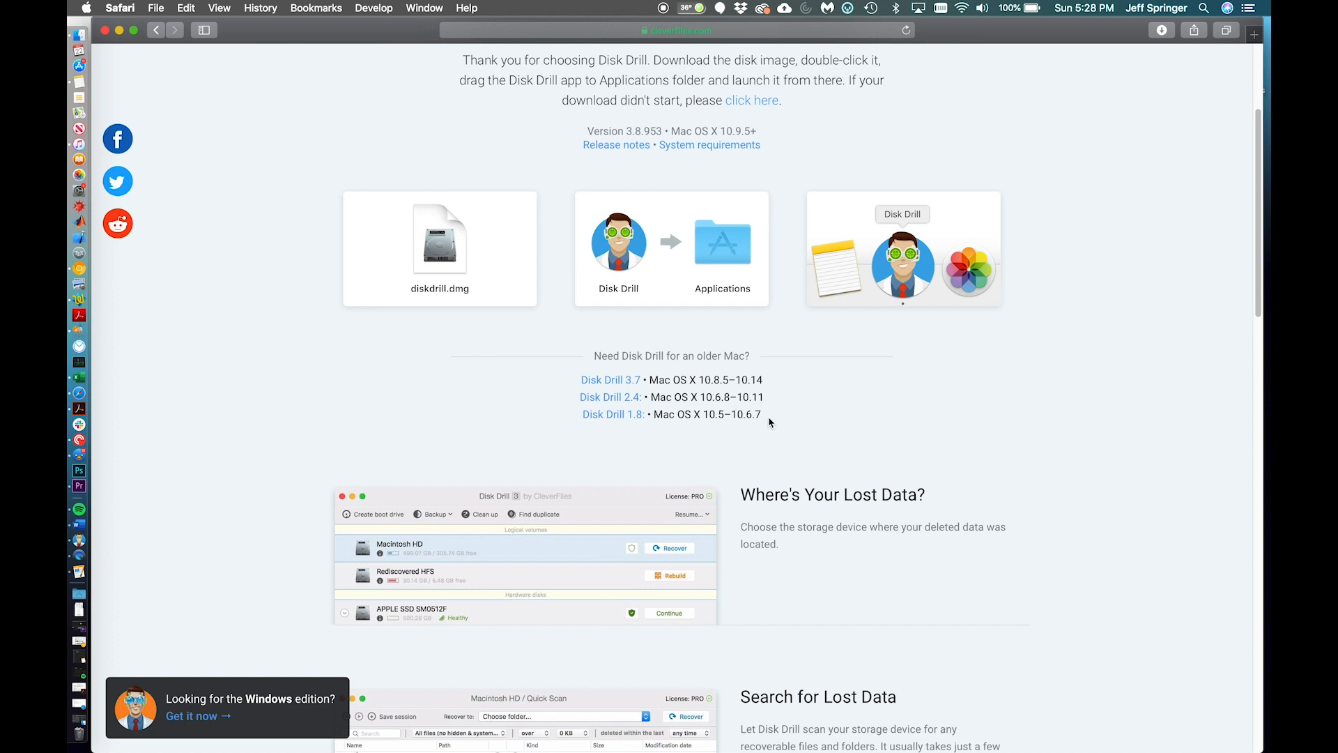
scroll("down", 3)
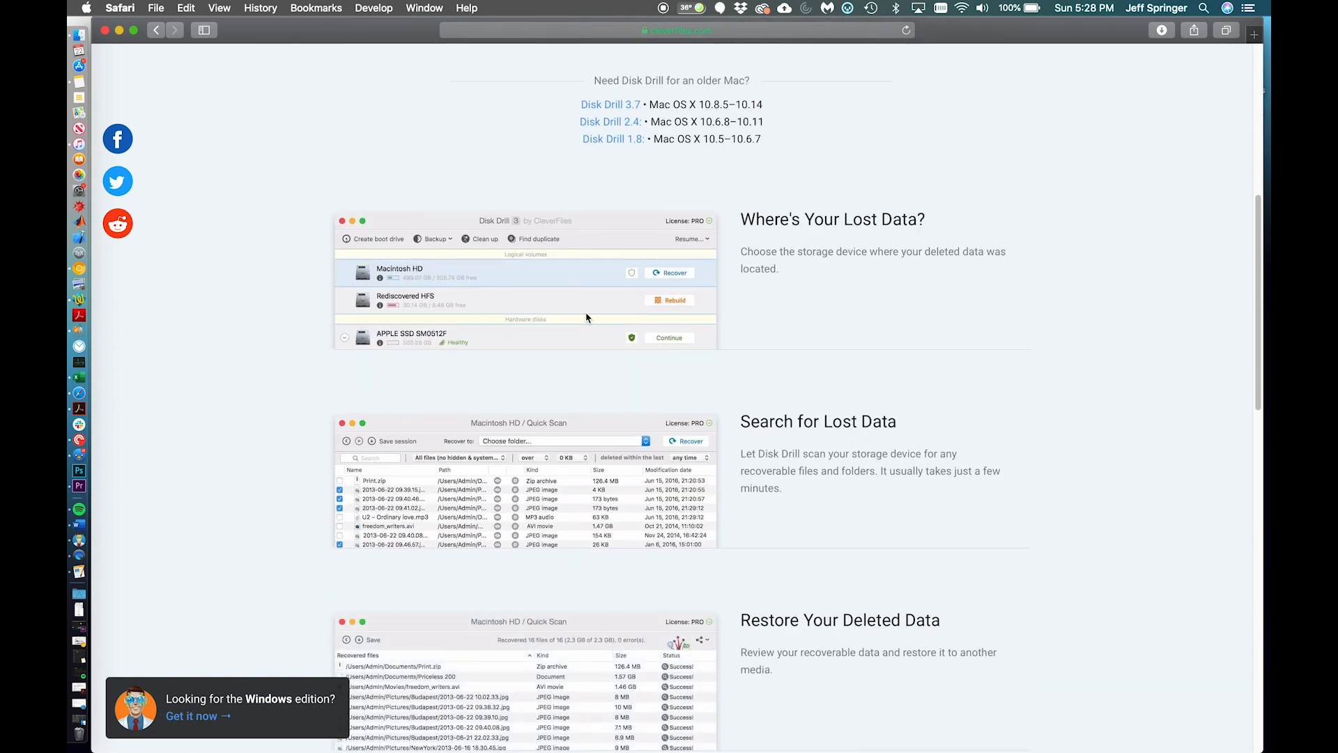
mouse_move(738, 376)
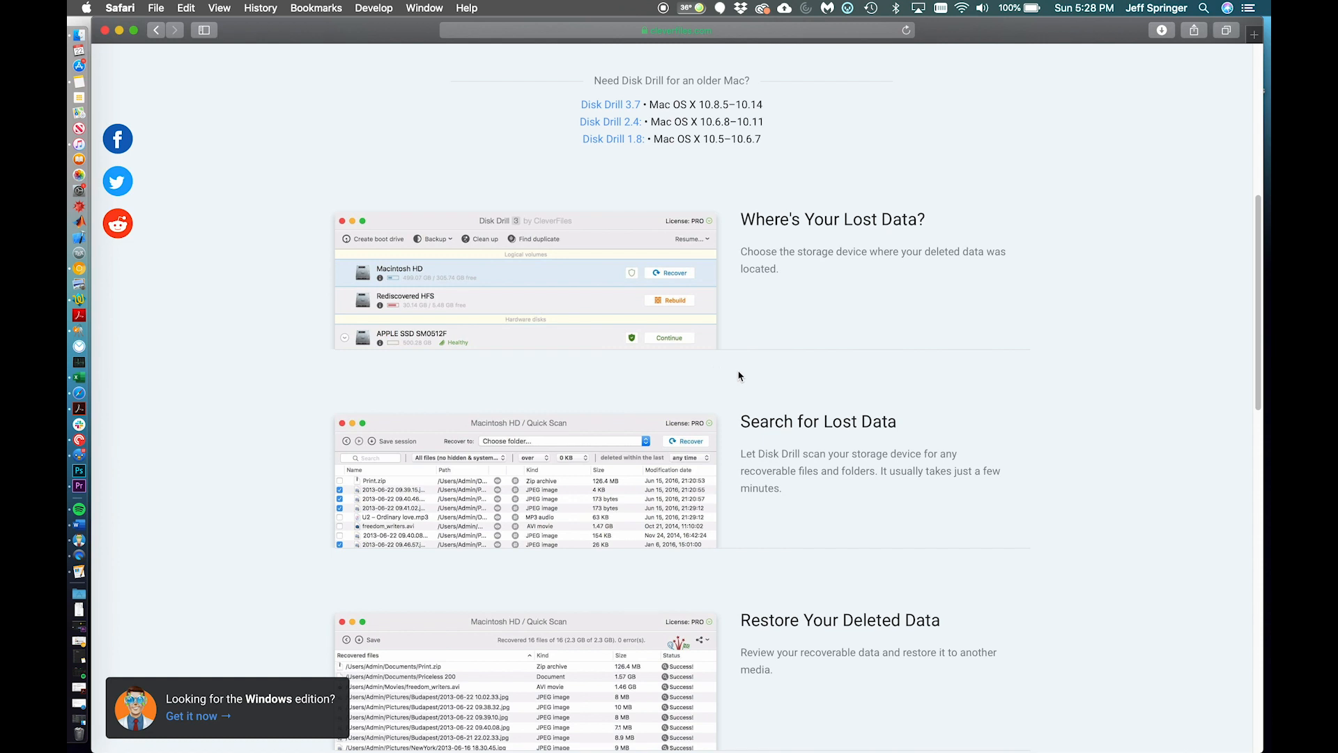
scroll("down", 3)
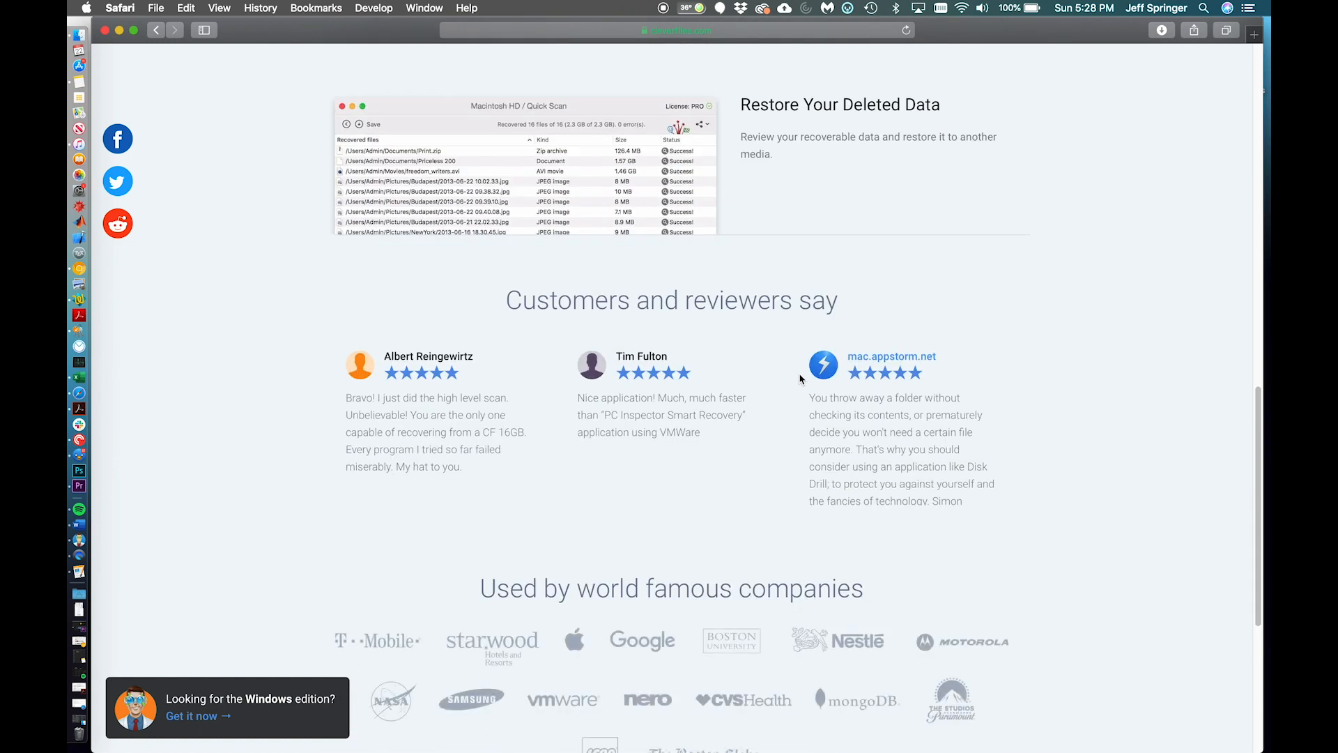
scroll("down", 3)
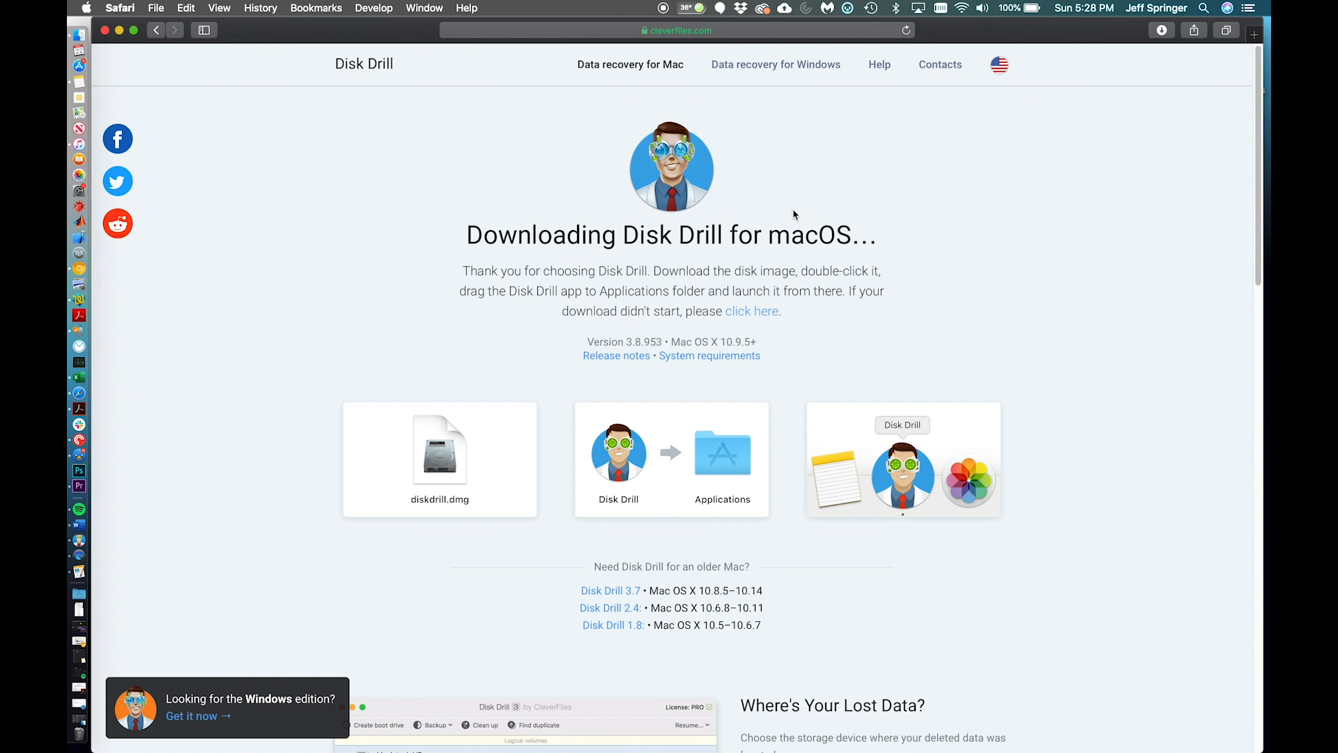
mouse_move(707, 225)
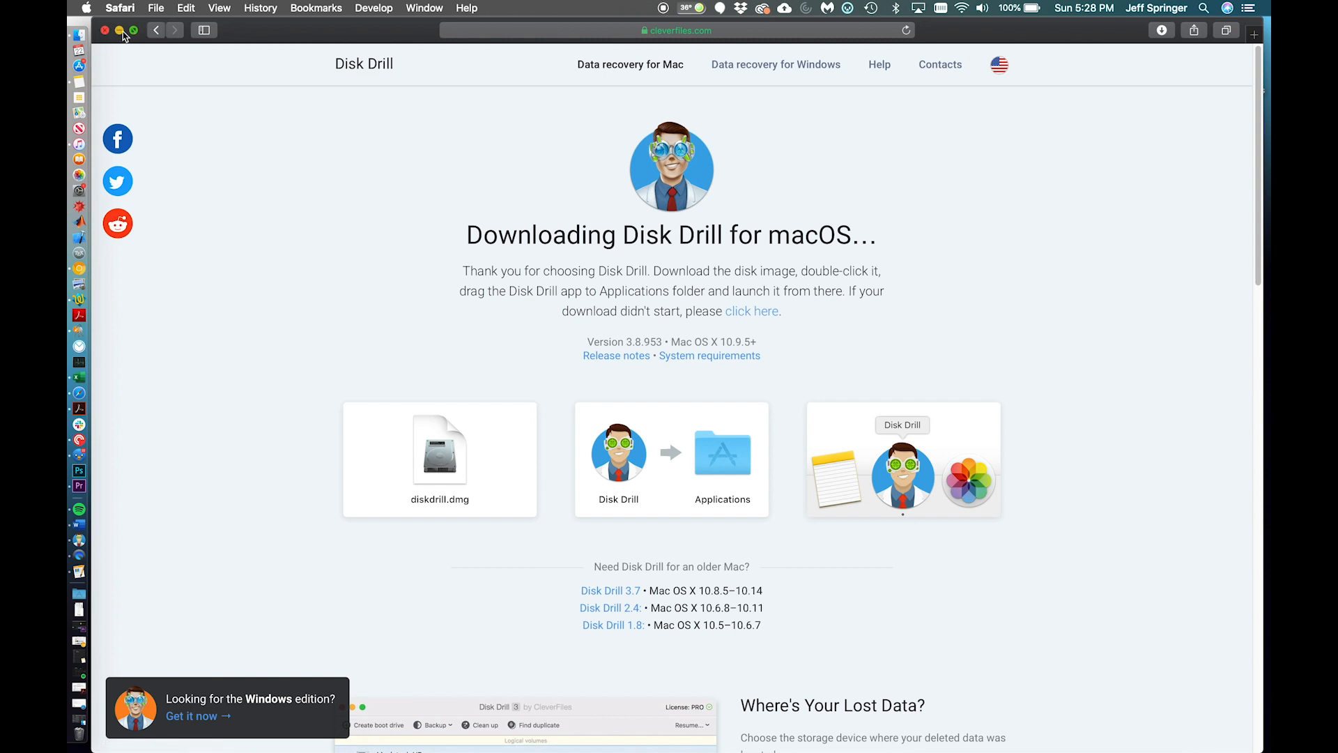
Minimize Safari to reveal the Disk Drill window and its disk list.
left_click(105, 30)
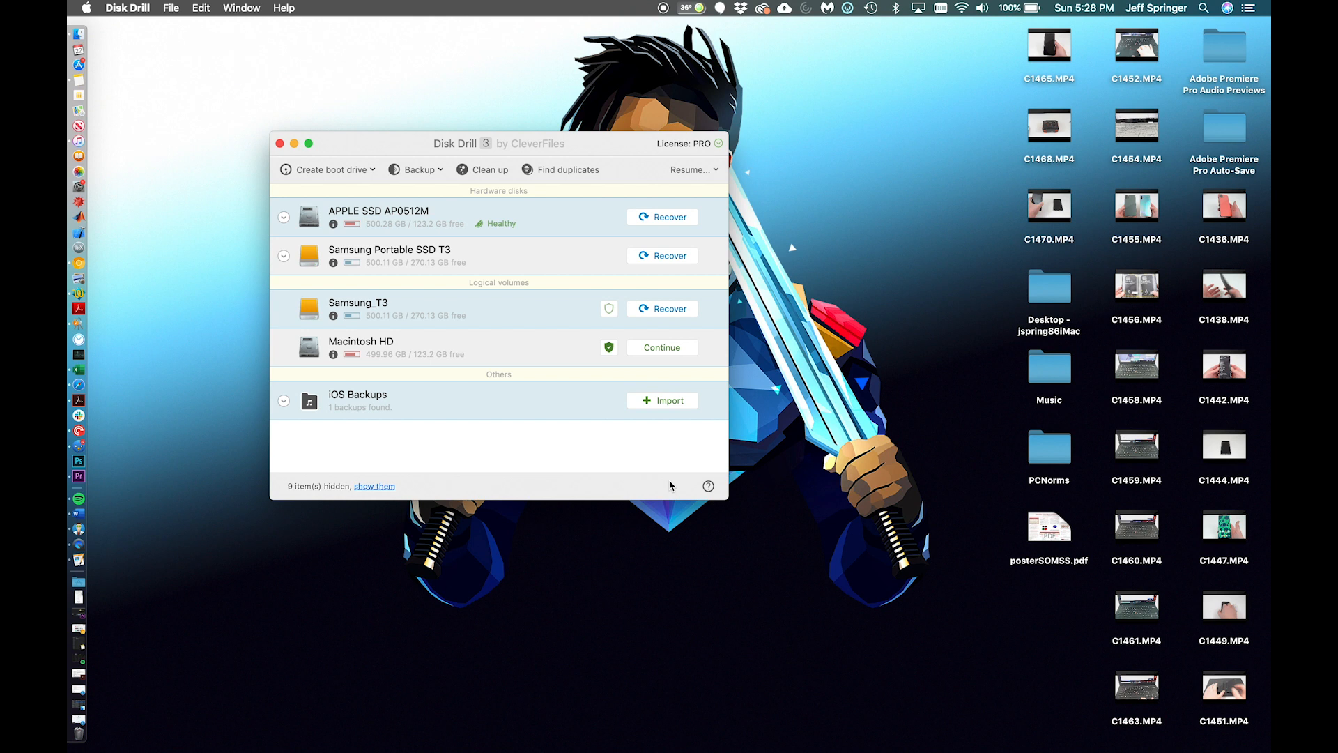
mouse_move(96, 731)
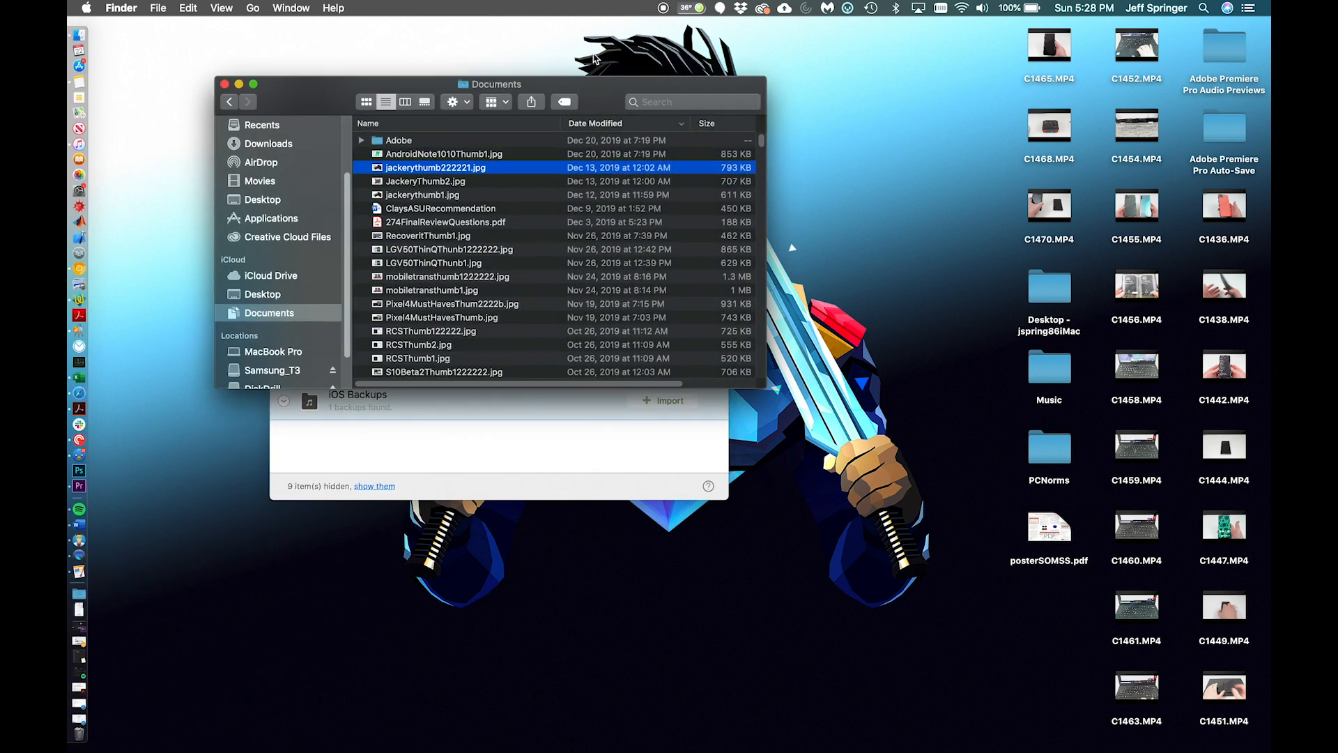
Select AndroidNote1010Thumb1, jackerythumb222221 and JackeryThumb2 in Documents and move them to Trash.
left_click_drag(495, 84, 542, 113)
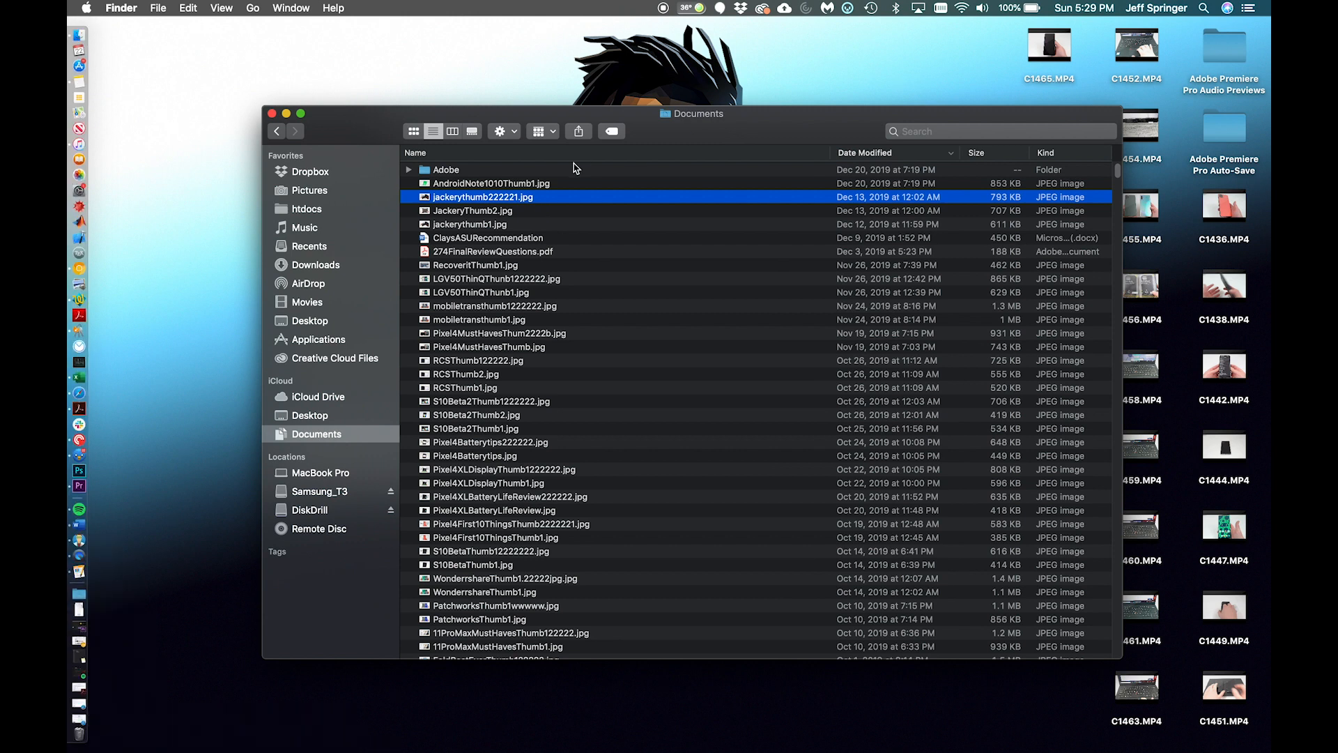
left_click(492, 183)
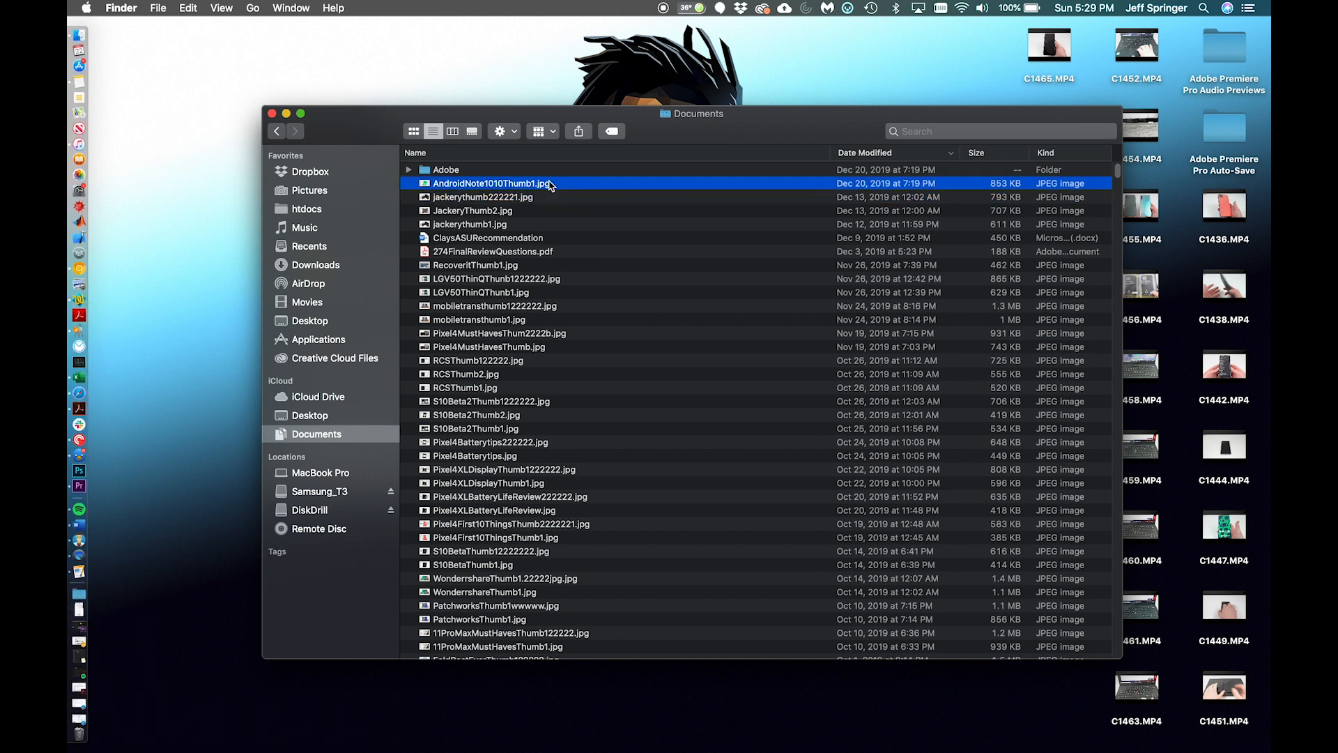
left_click(483, 197)
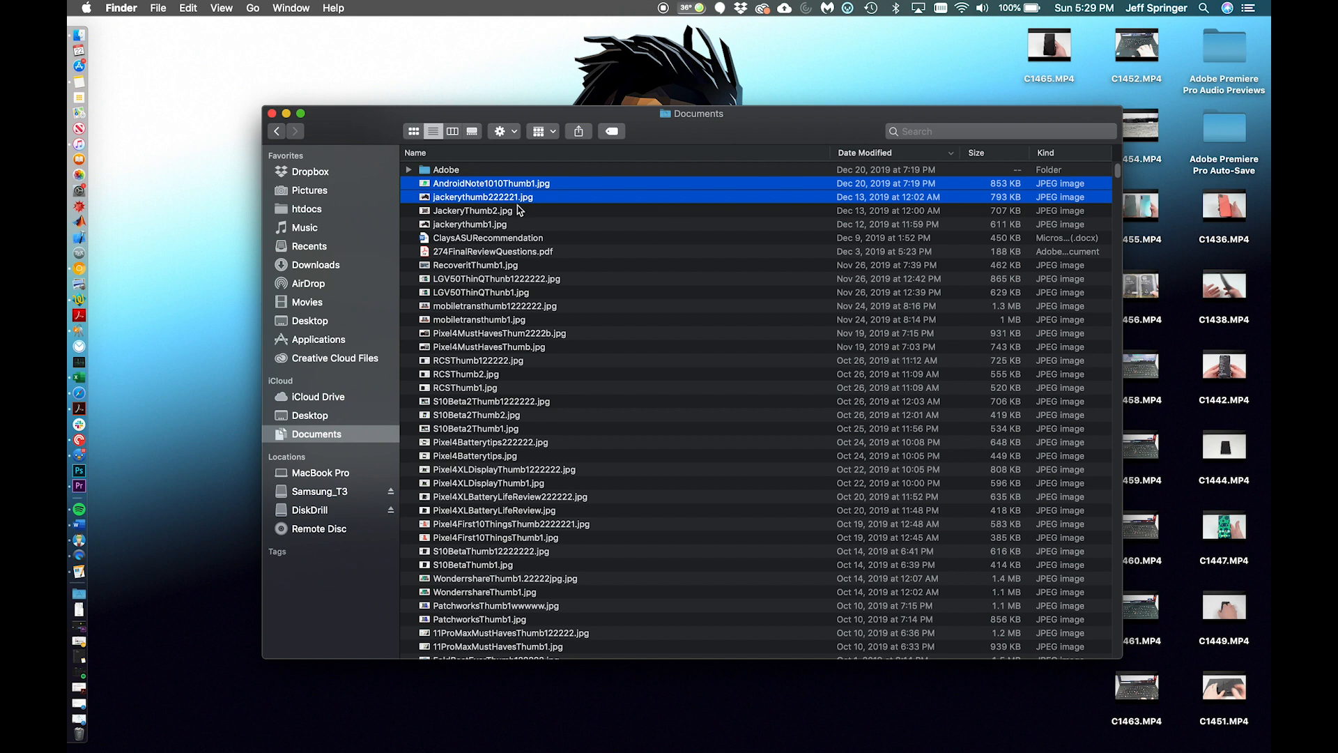
left_click(472, 209)
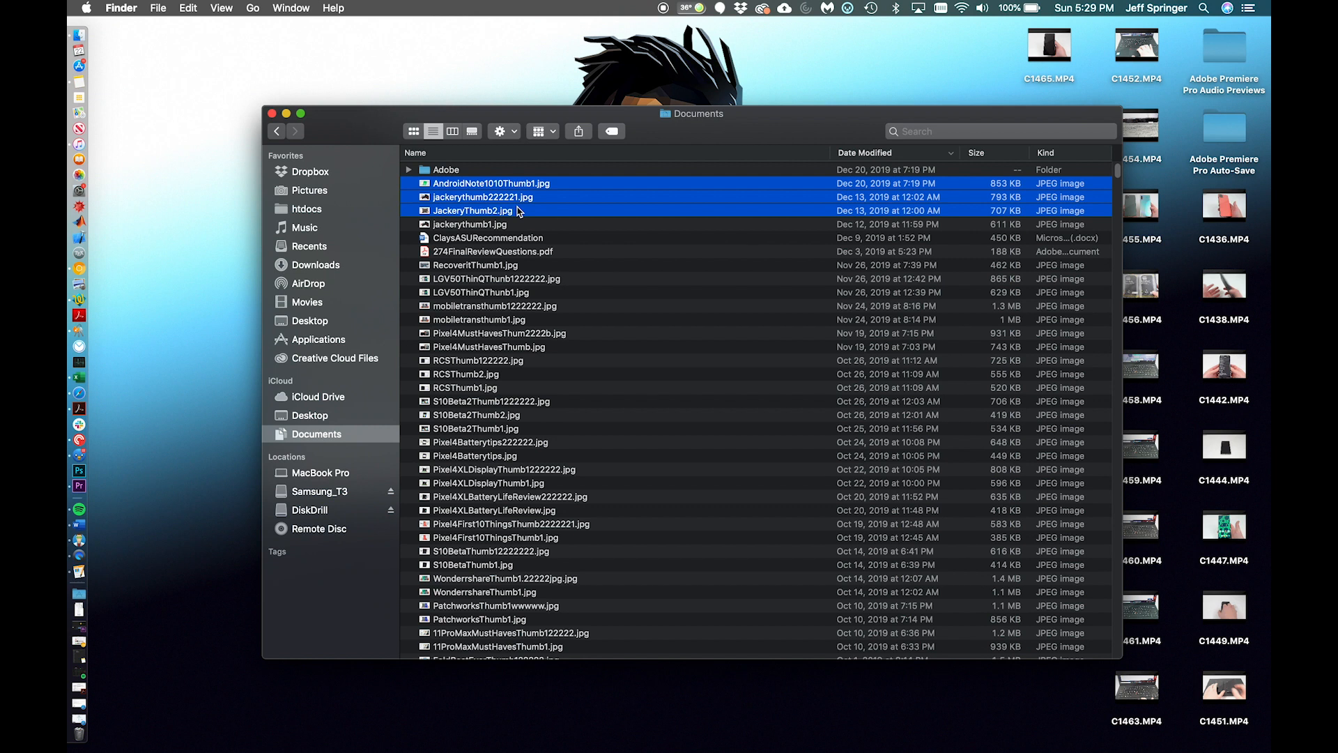
right_click(512, 211)
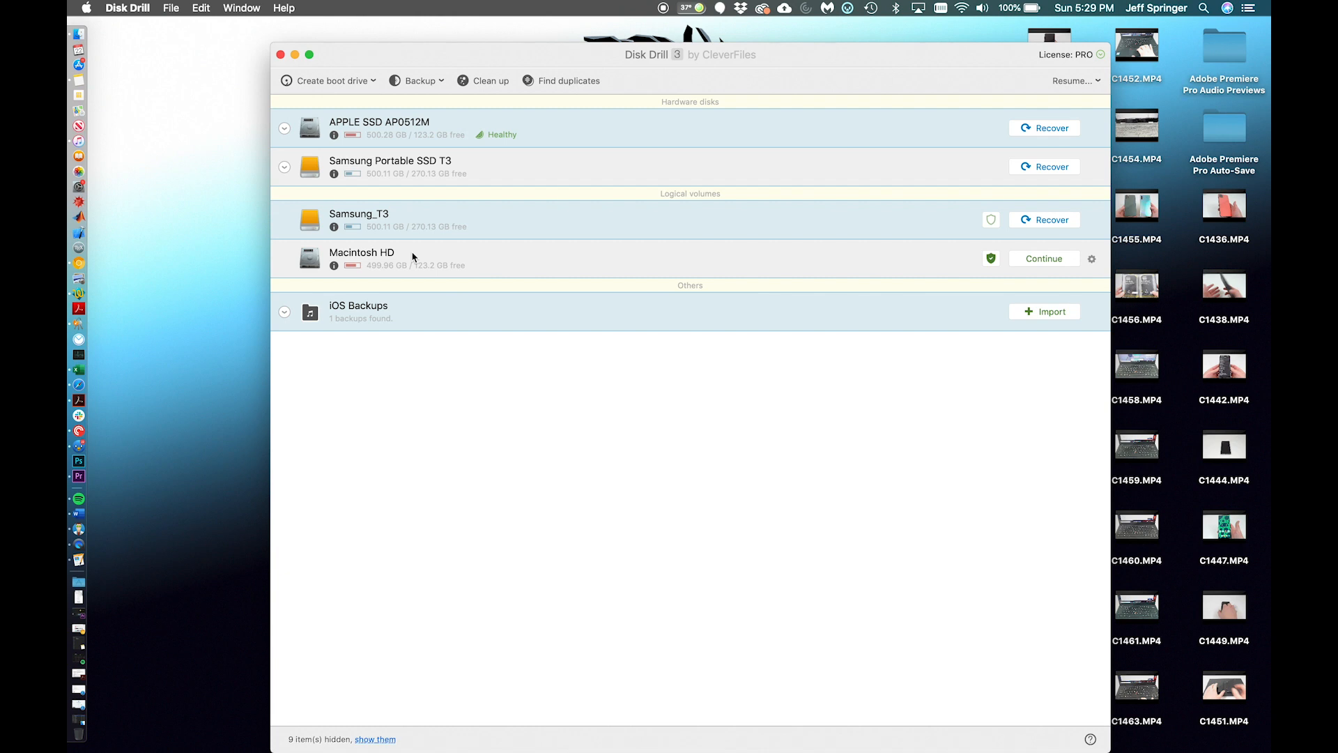
mouse_move(1100, 266)
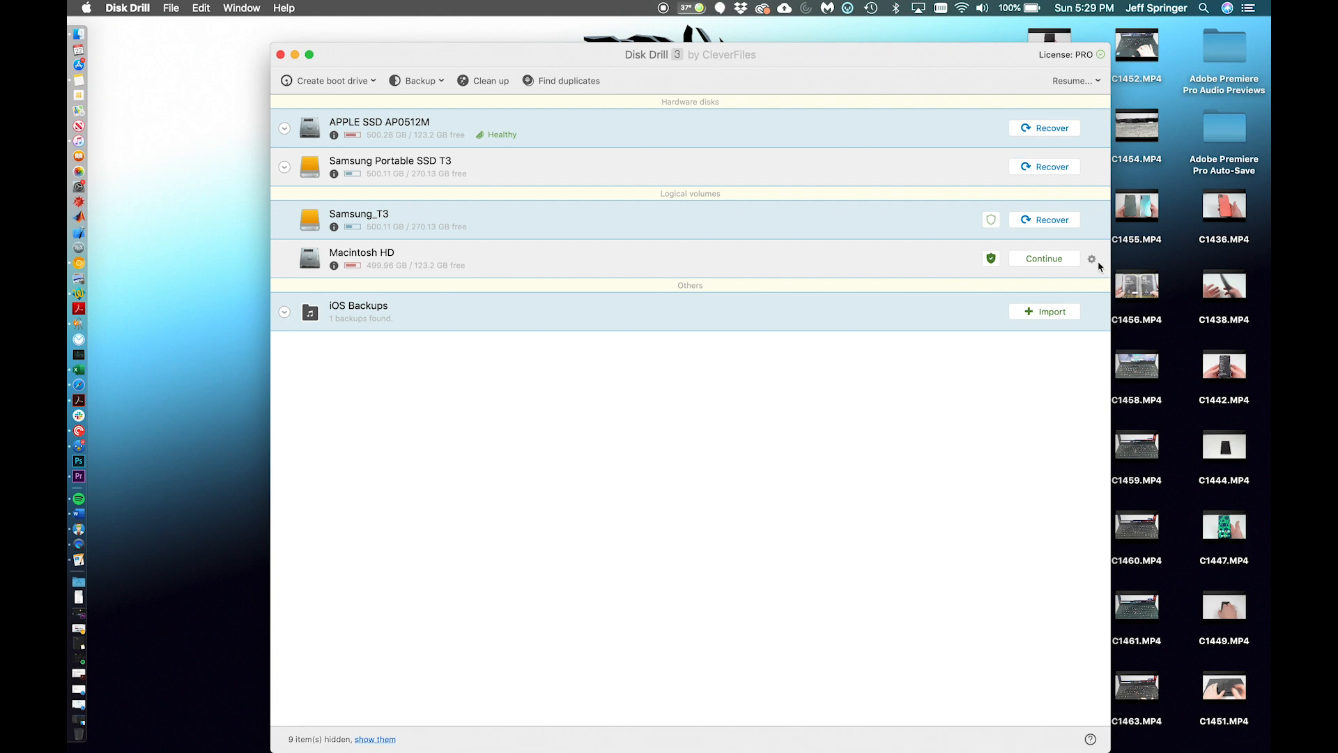
Run all recovery methods on Macintosh HD from its Continue options menu.
left_click(1091, 259)
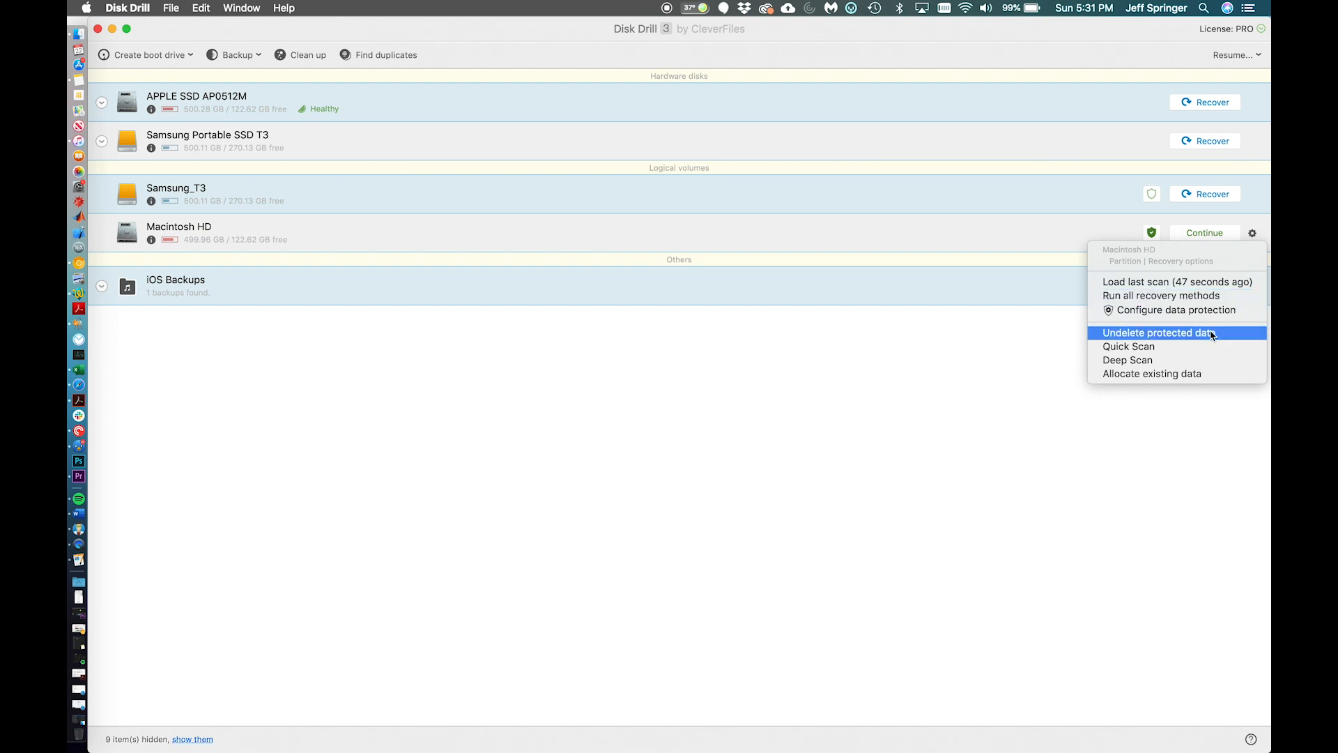
mouse_move(1174, 310)
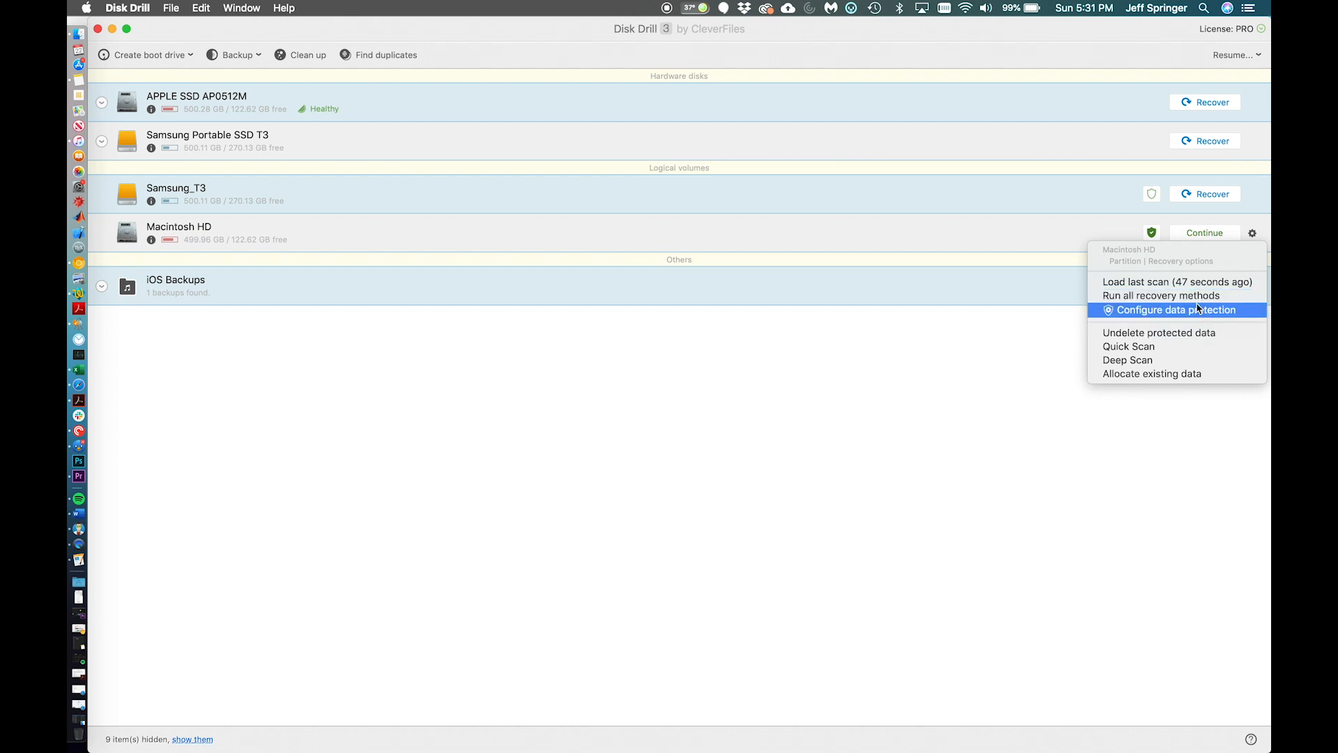
left_click(1161, 295)
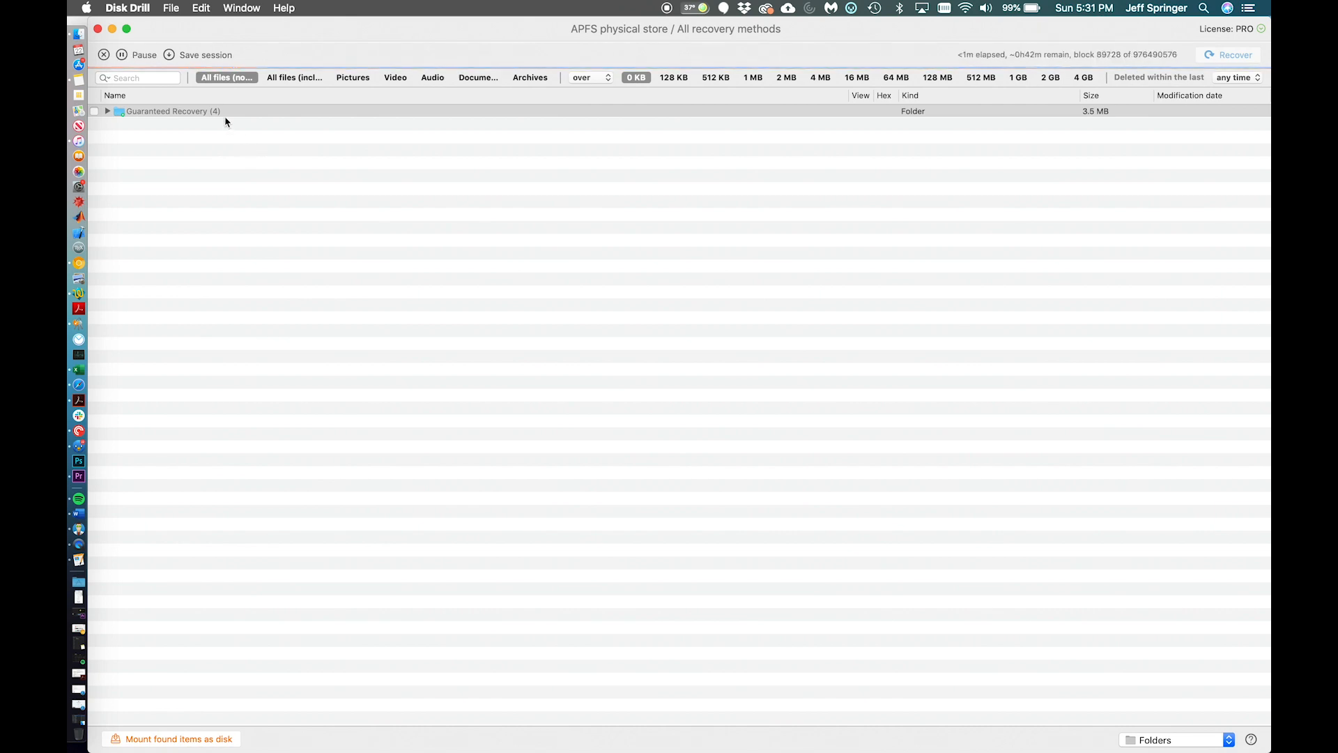
Expand Guaranteed Recovery through Users, Library and CloudDocs to reach the Trash thumbnails.
left_click(106, 111)
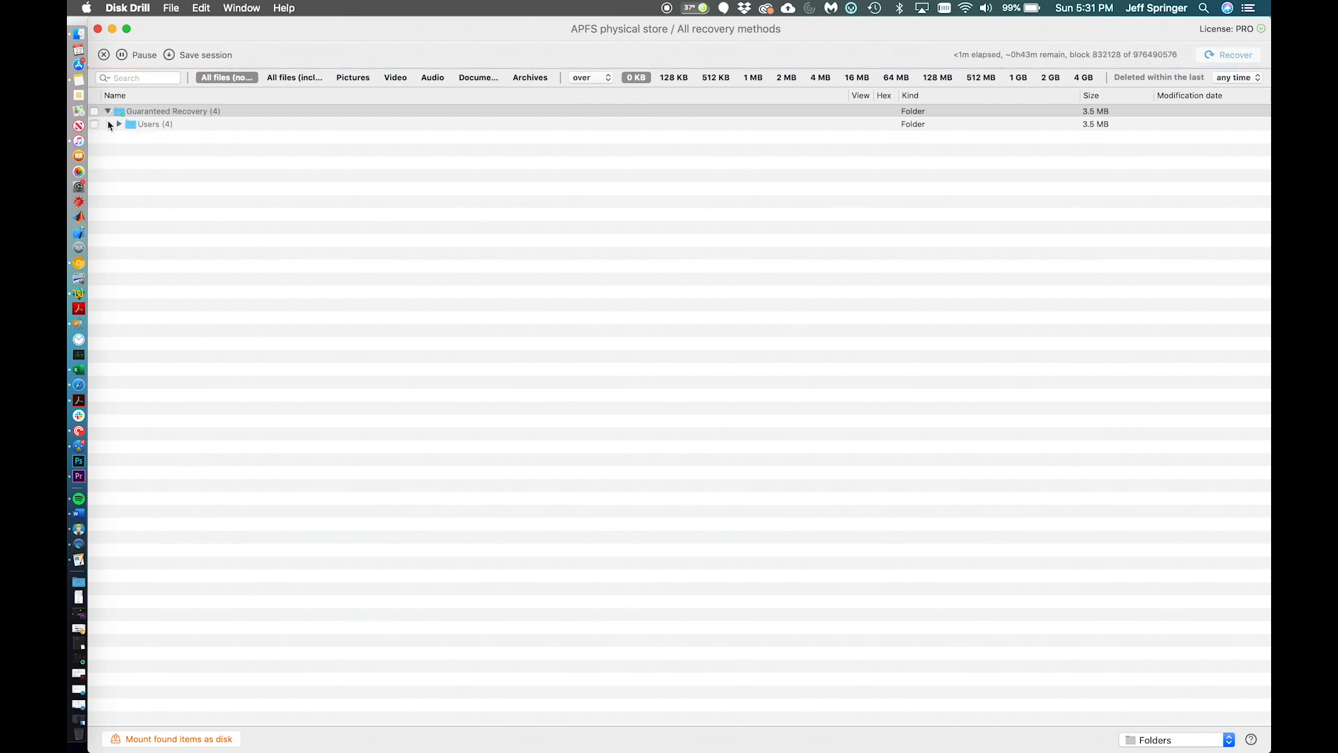
left_click(119, 124)
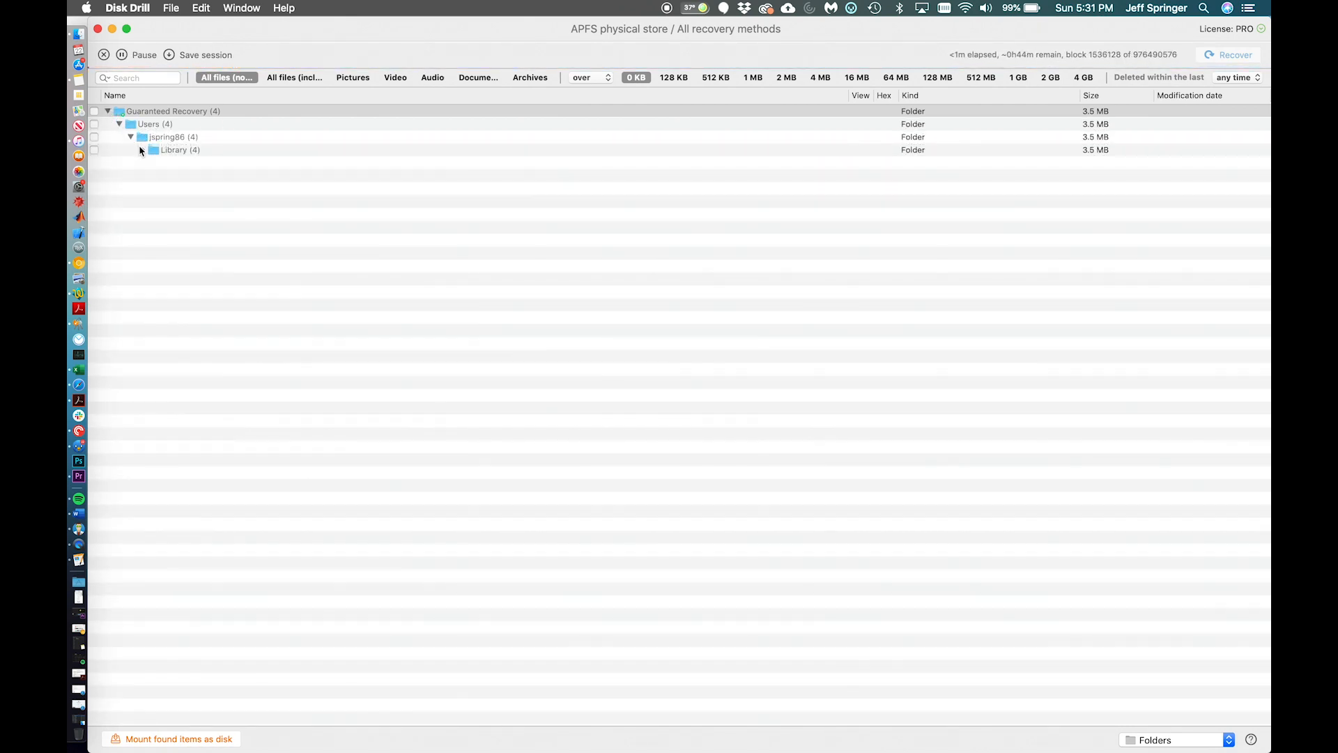
left_click(141, 149)
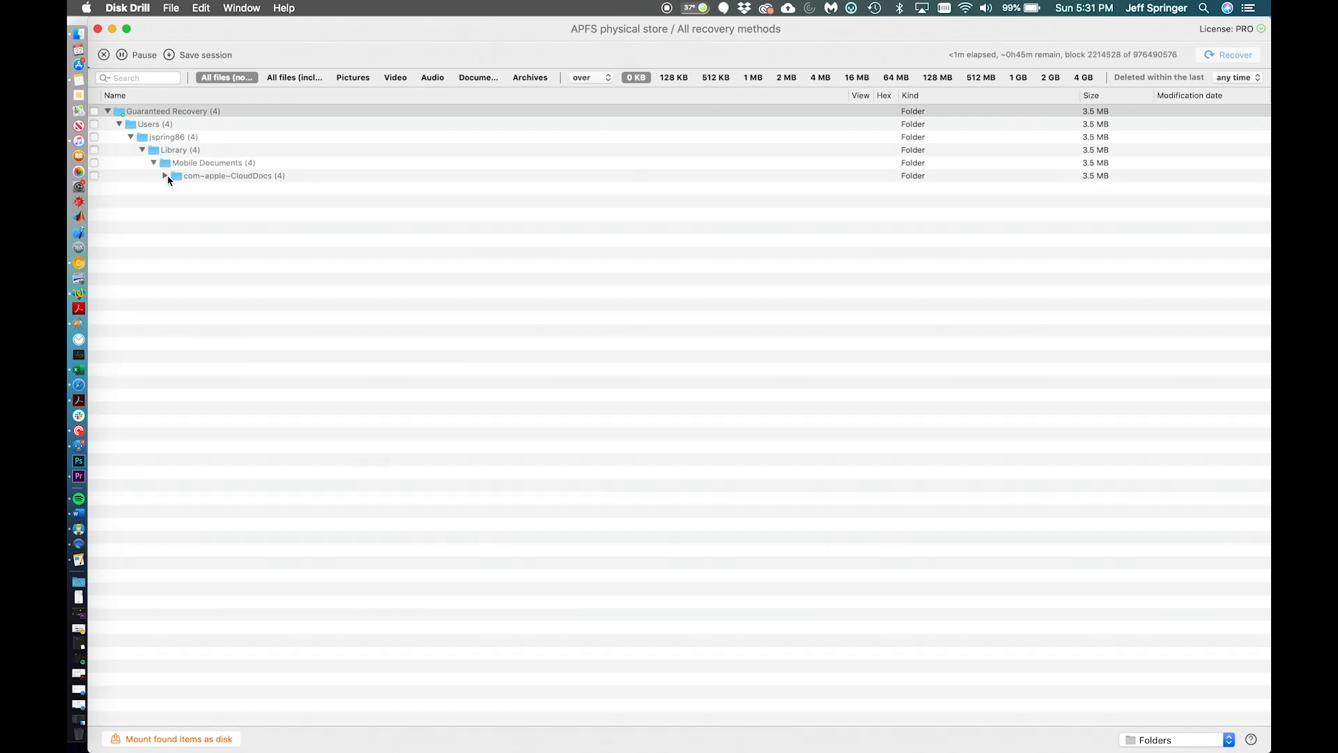
left_click(167, 176)
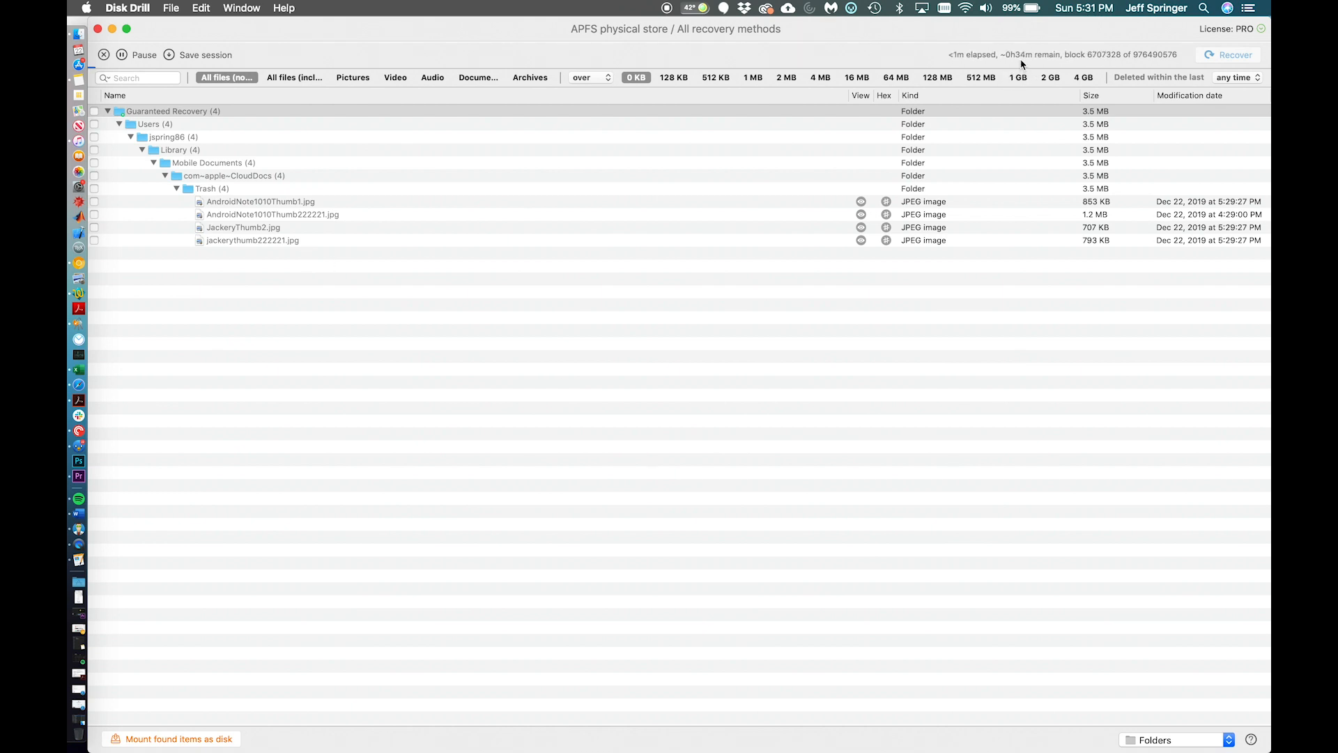
mouse_move(418, 72)
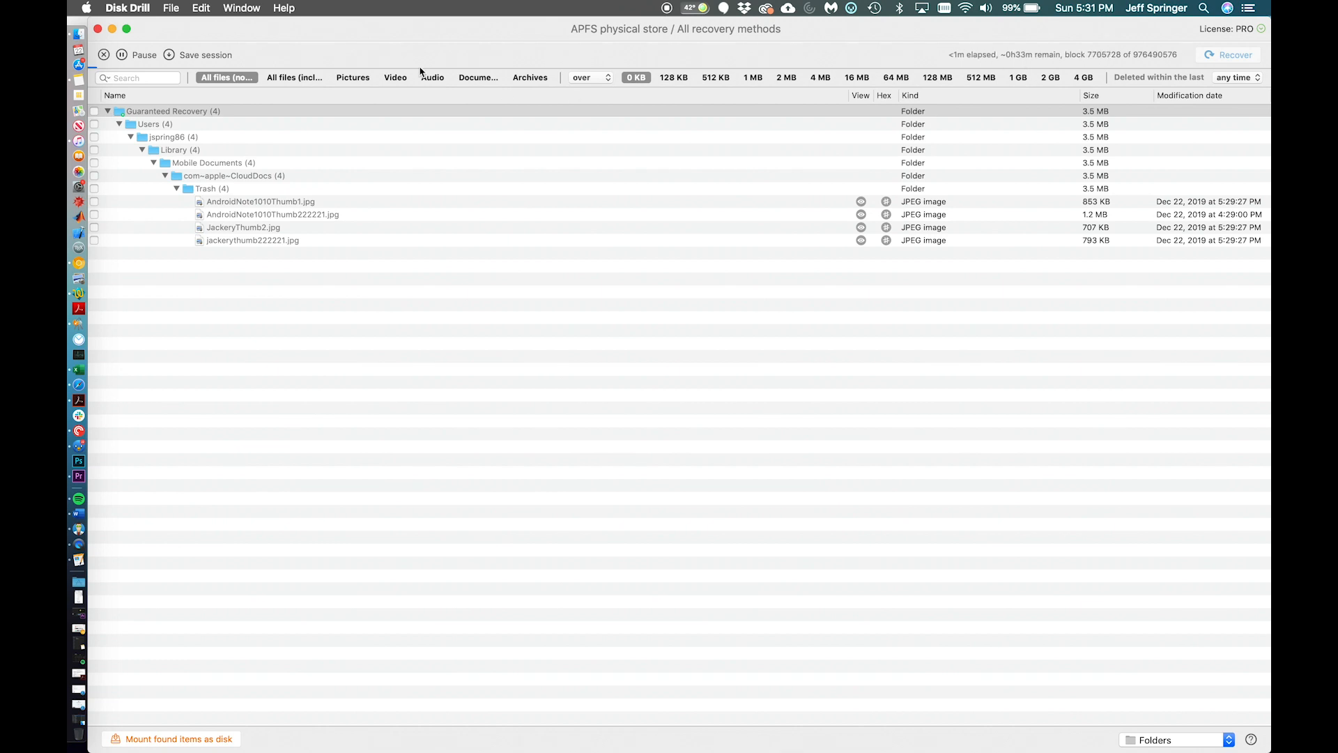
Pause the scan, mark all Guaranteed Recovery files, and recover them to Samsung_T3.
left_click(121, 54)
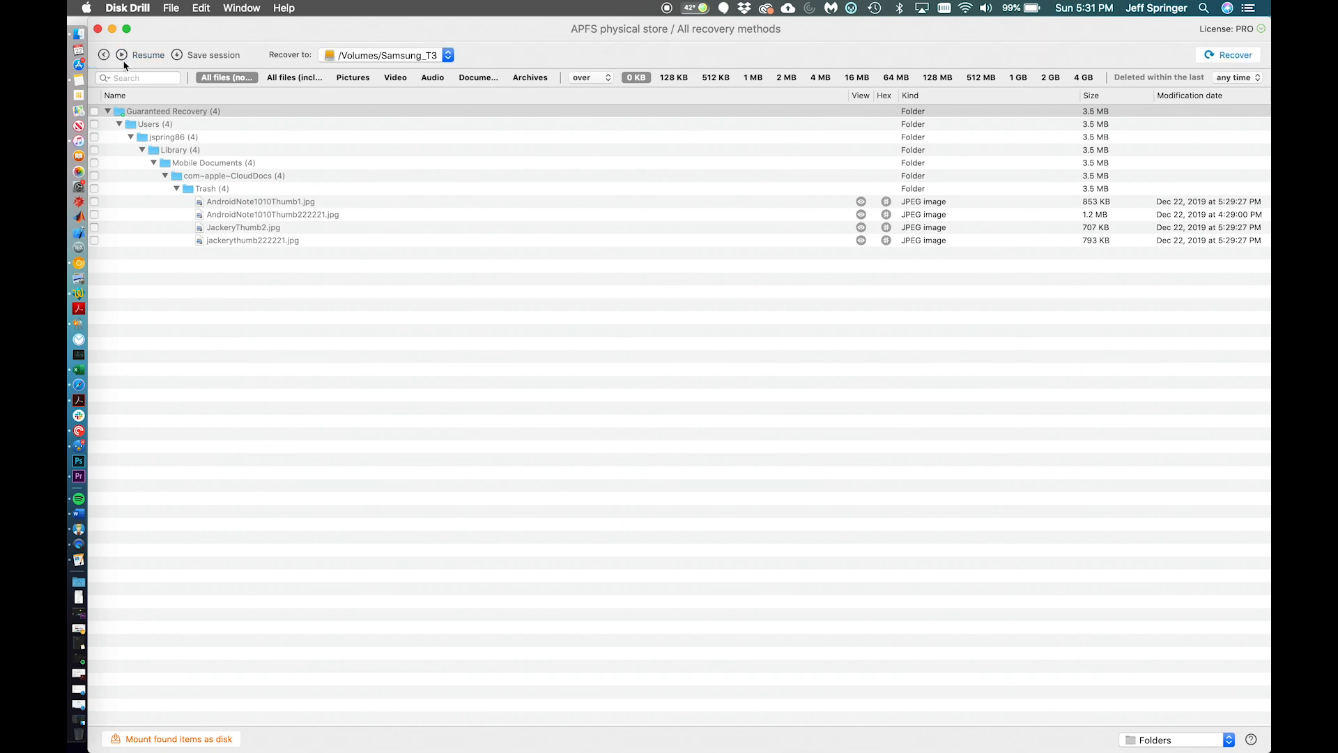
mouse_move(120, 160)
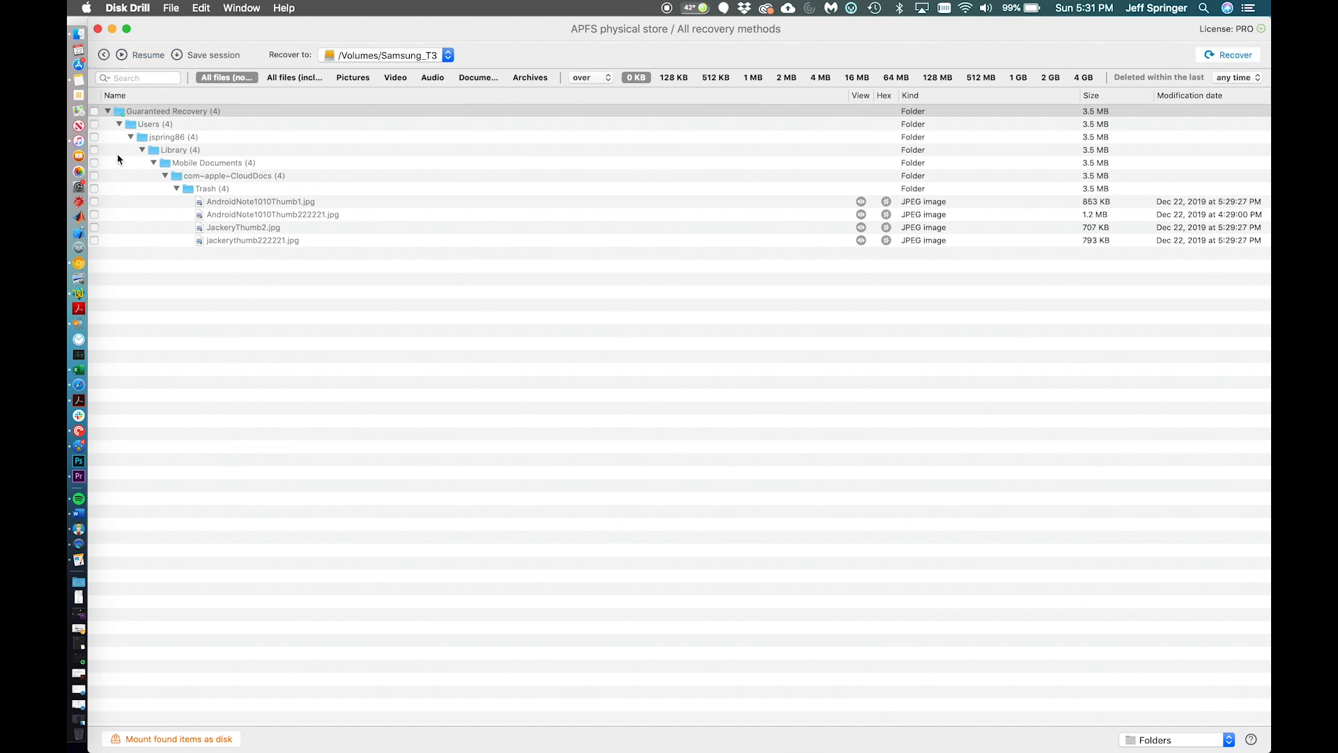
left_click(94, 111)
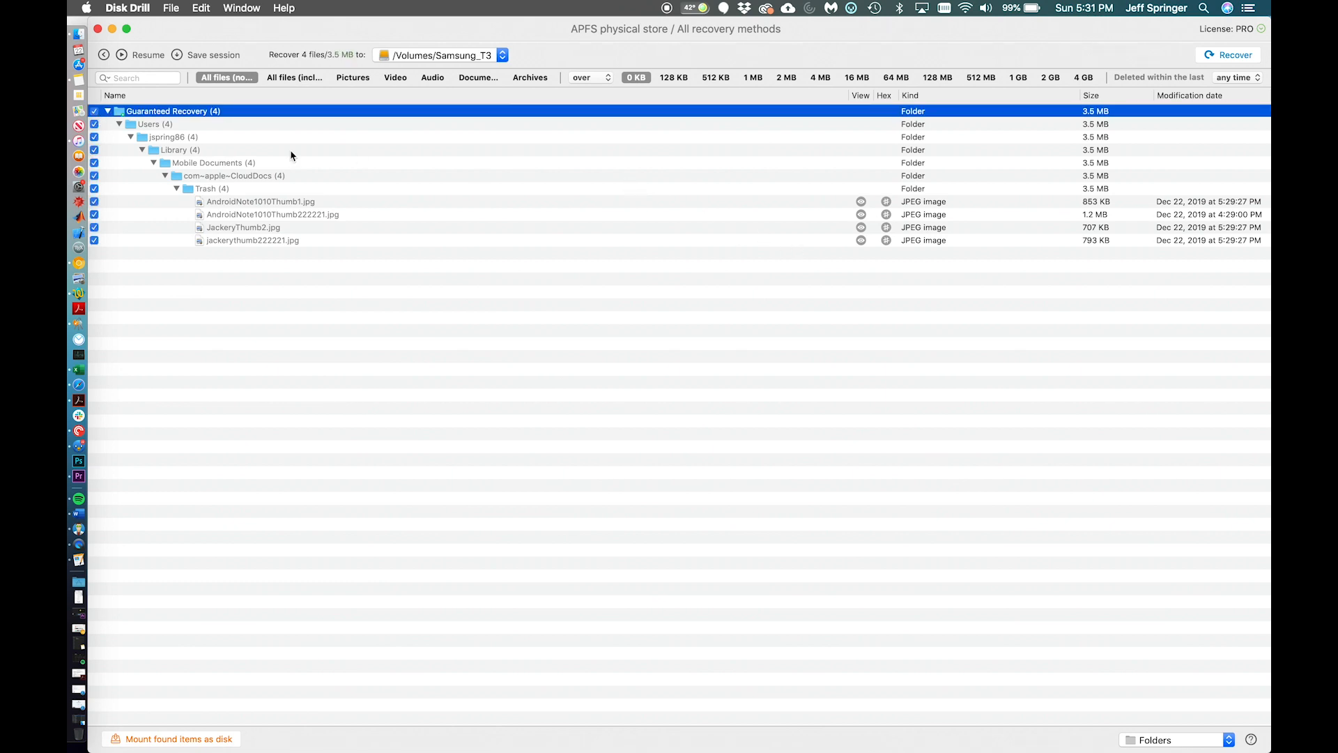
mouse_move(1177, 92)
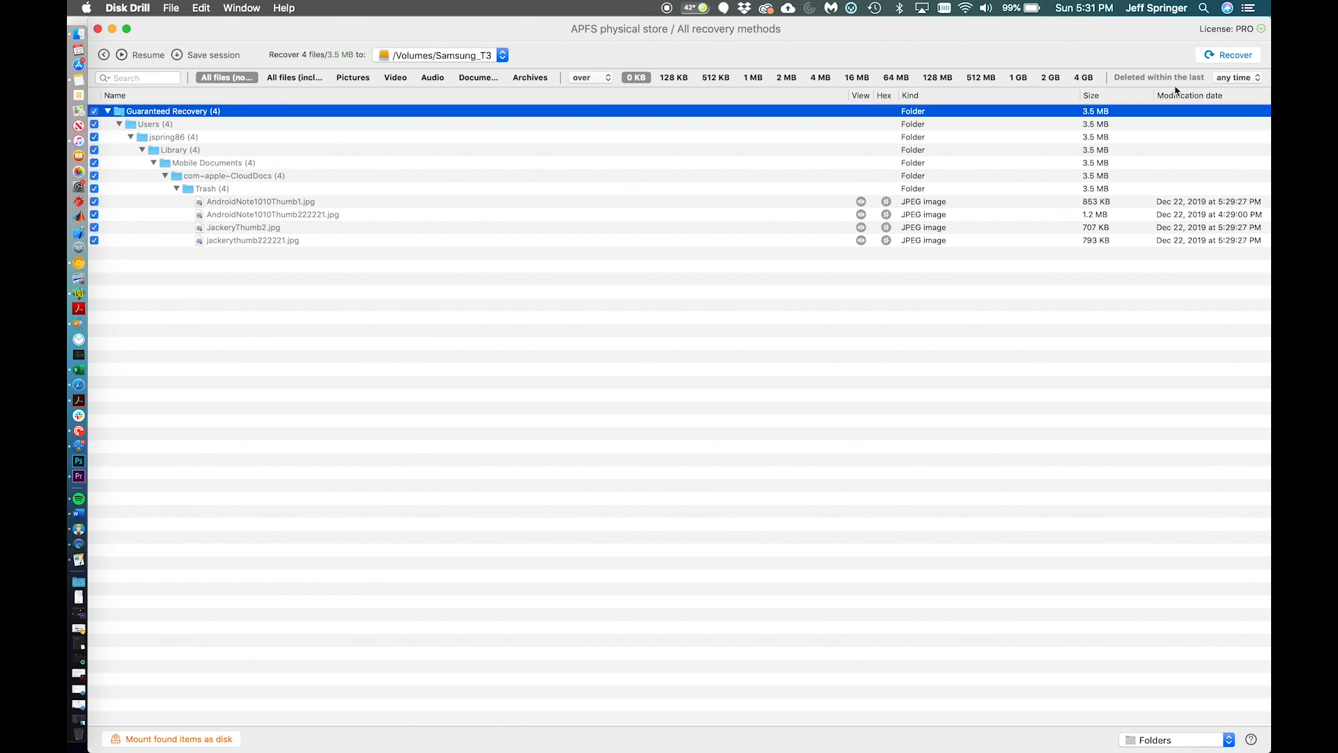
left_click(1233, 55)
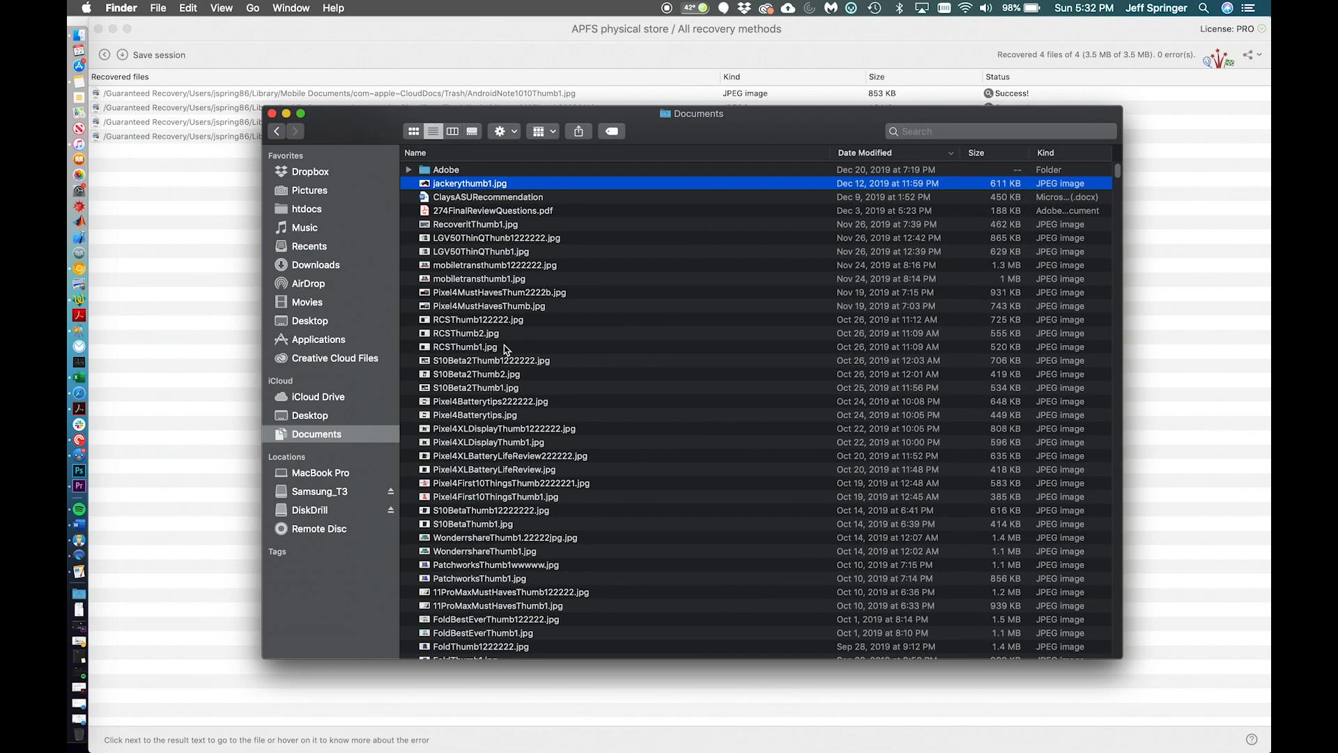
Open Samsung_T3, sort by Date Modified, and open the Guaranteed Recovery and Users folders.
left_click(319, 491)
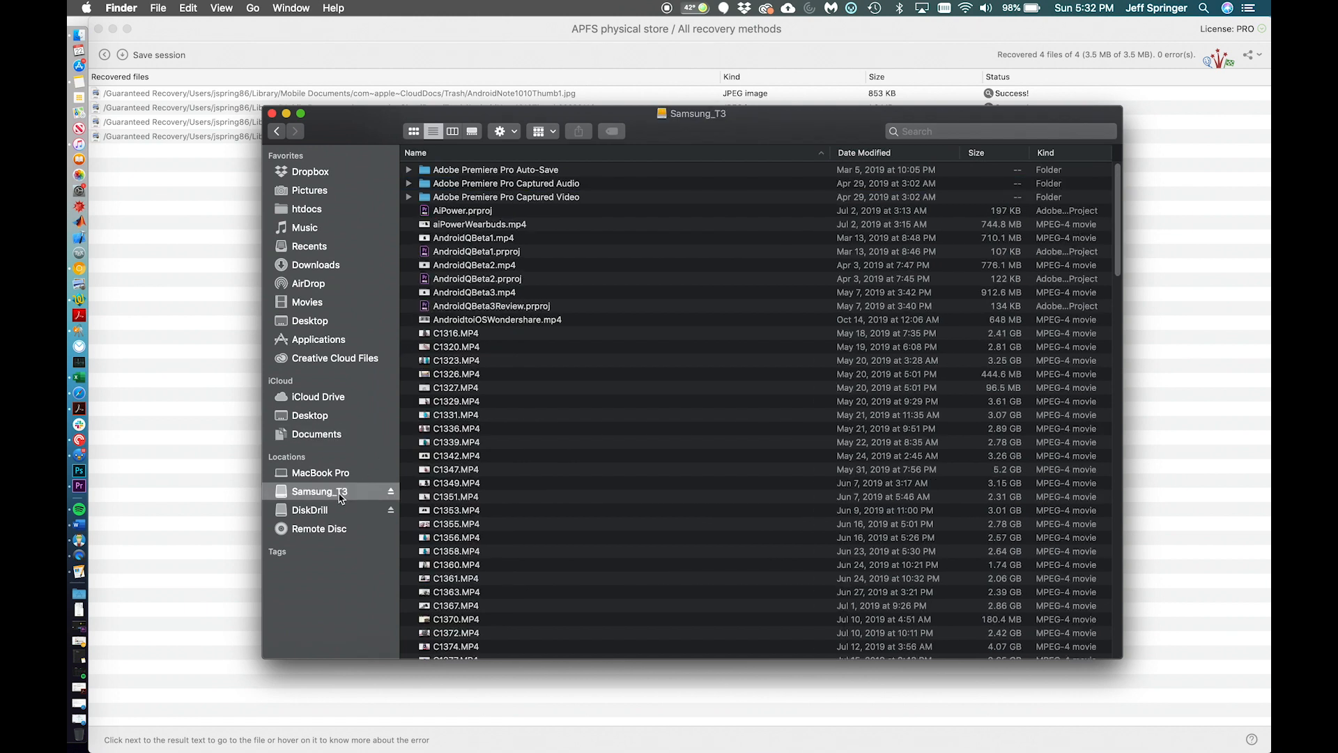
mouse_move(863, 177)
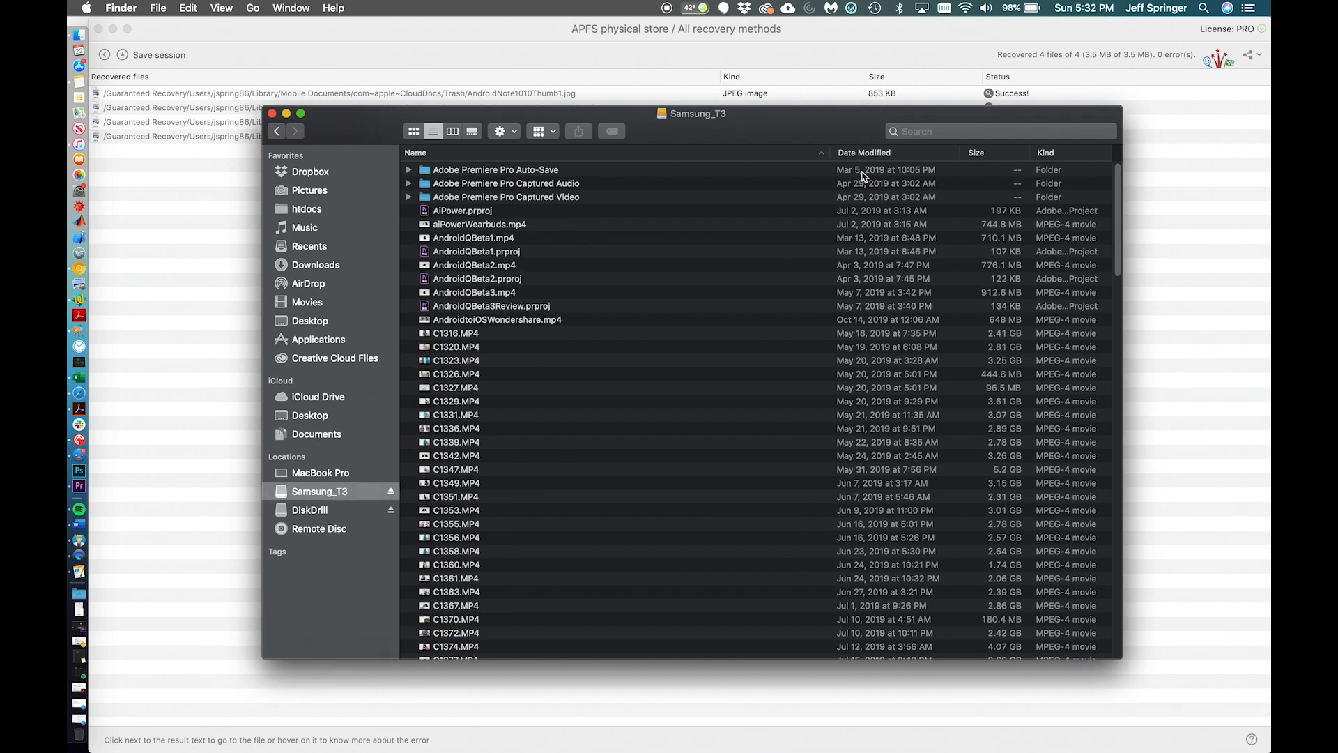
left_click(864, 152)
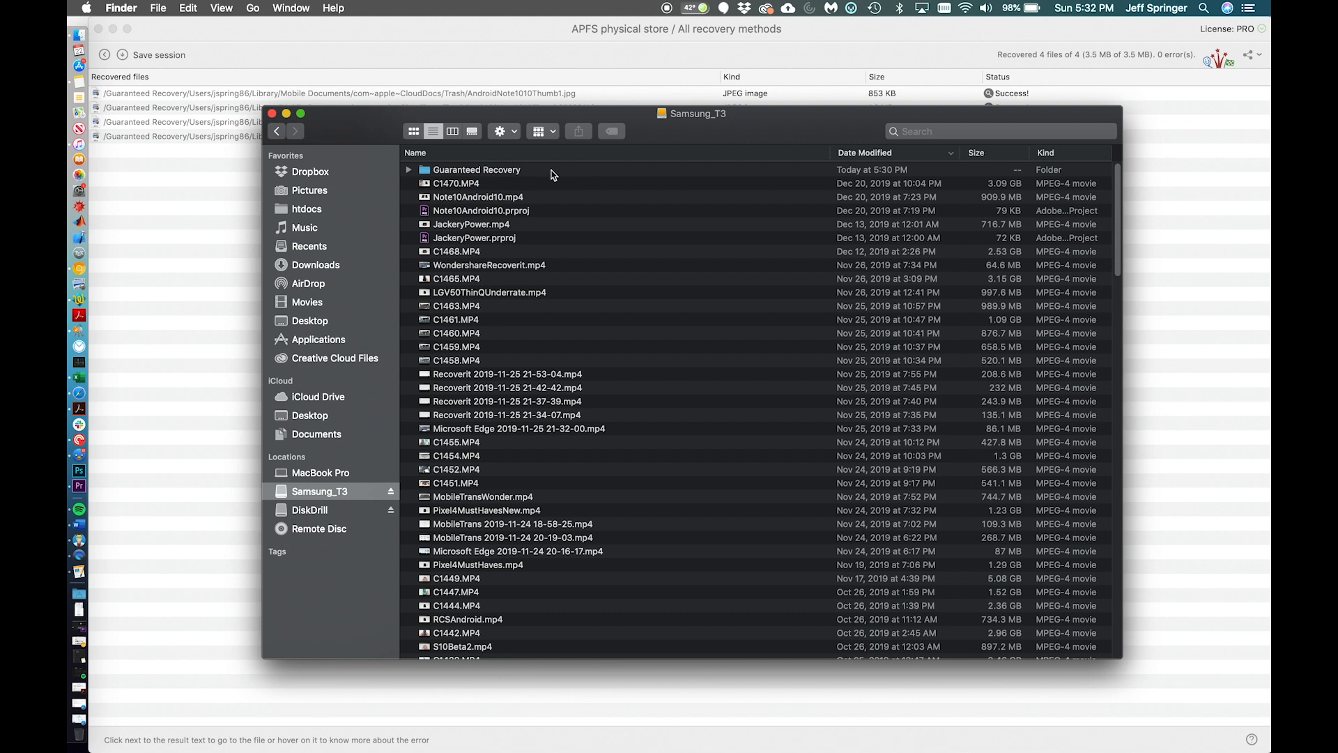
double_click(477, 169)
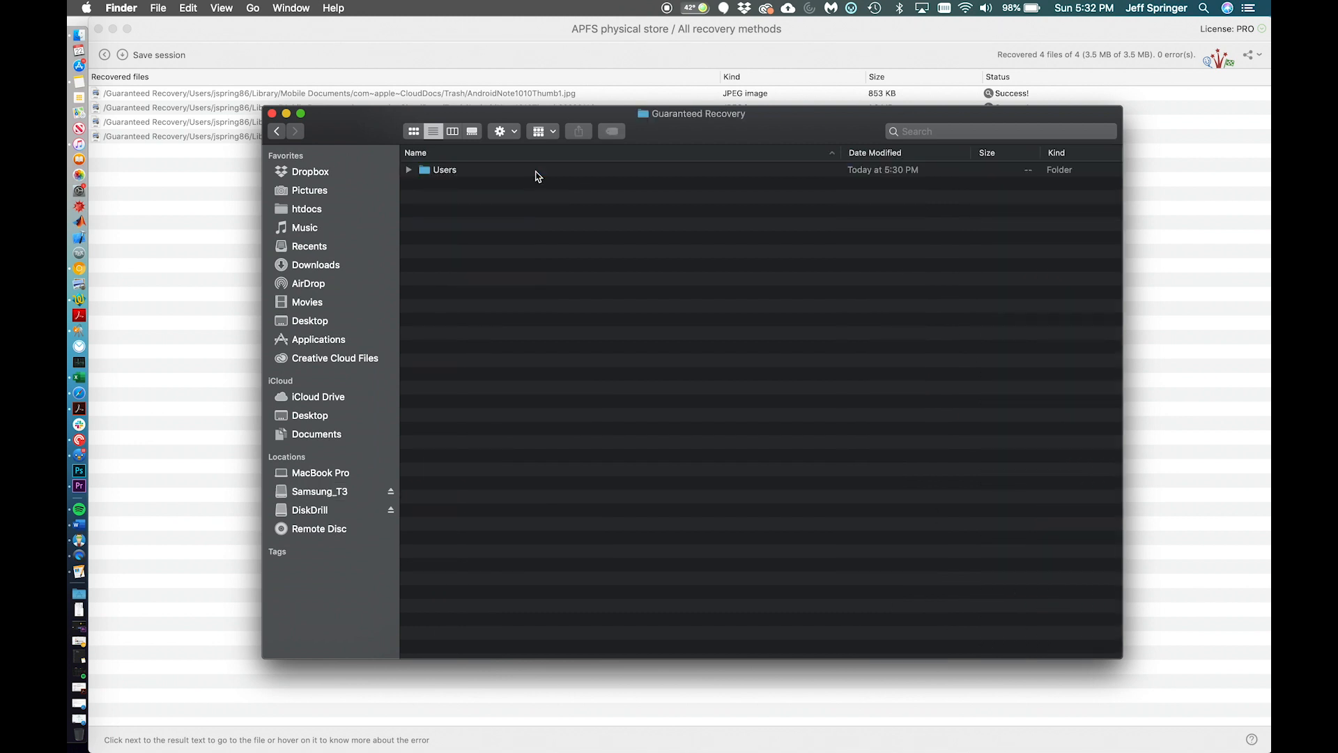
double_click(445, 169)
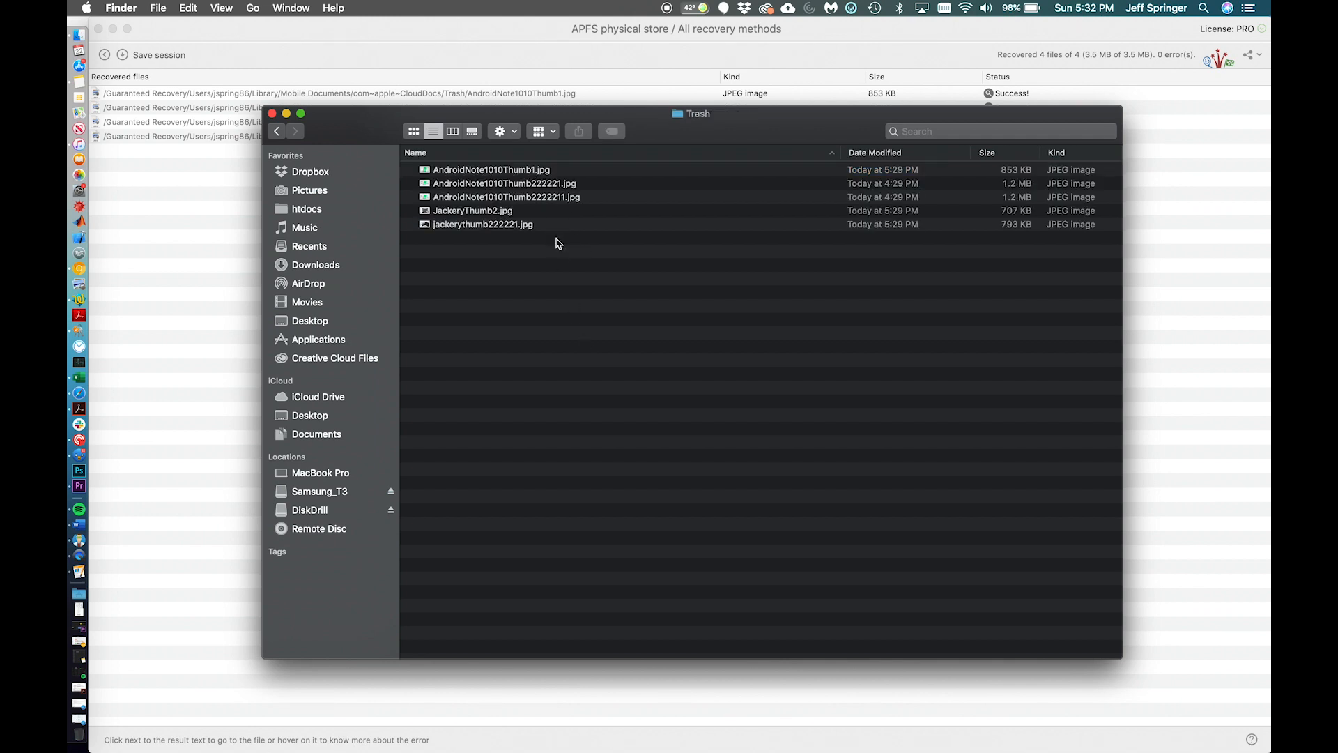
mouse_move(533, 226)
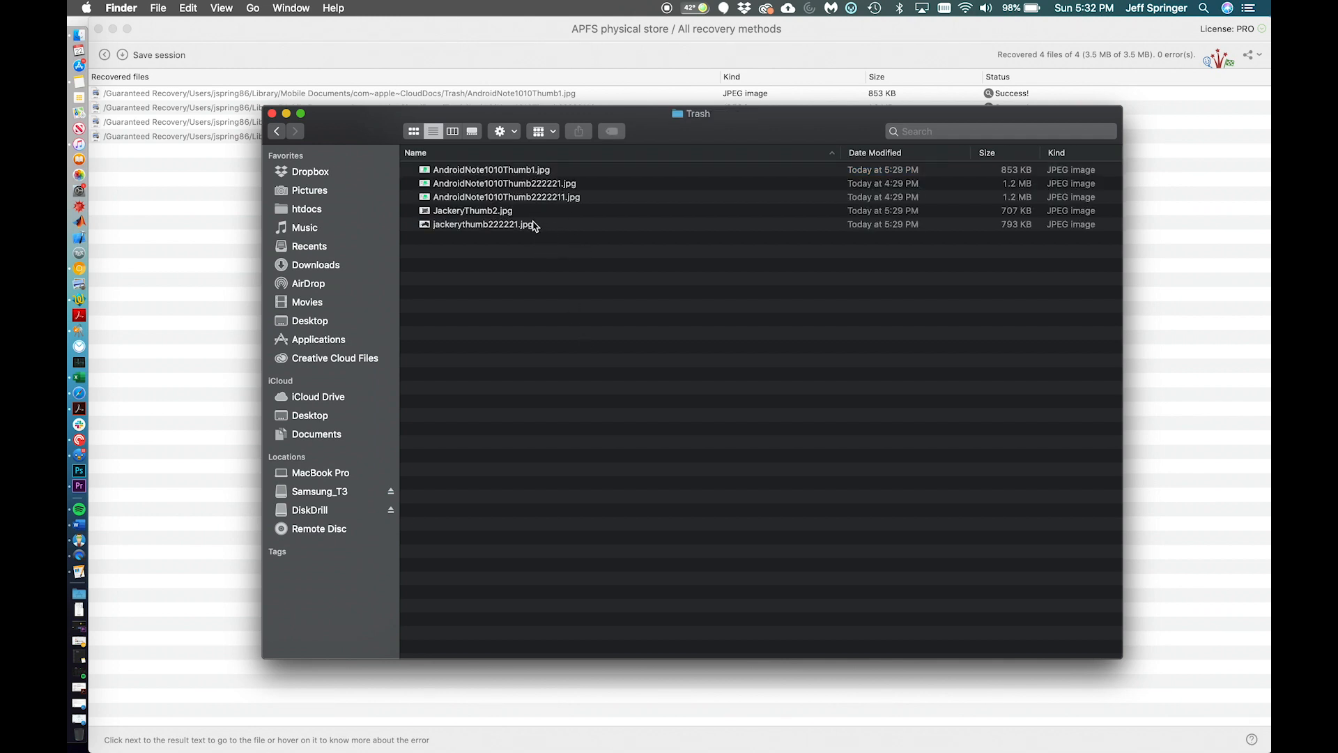
View a recovered thumbnail, then close the Trash folder window.
double_click(472, 211)
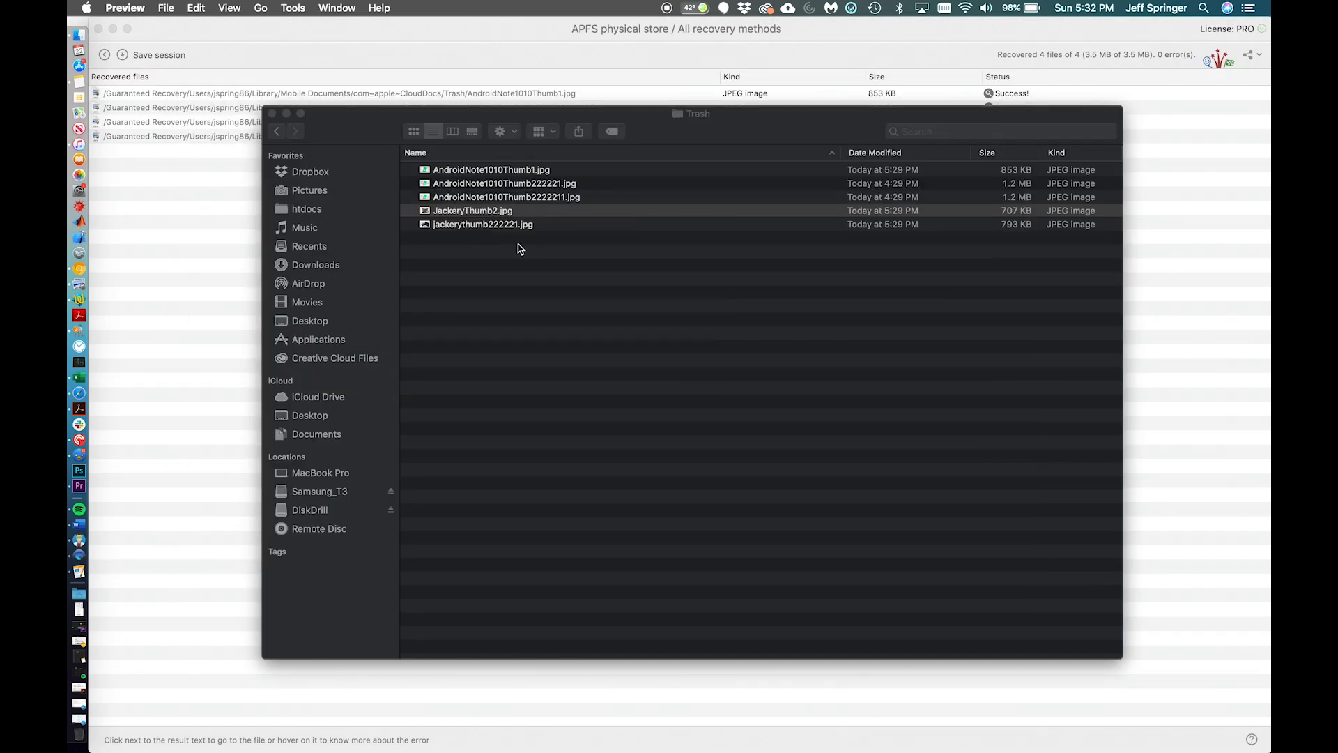
left_click(503, 183)
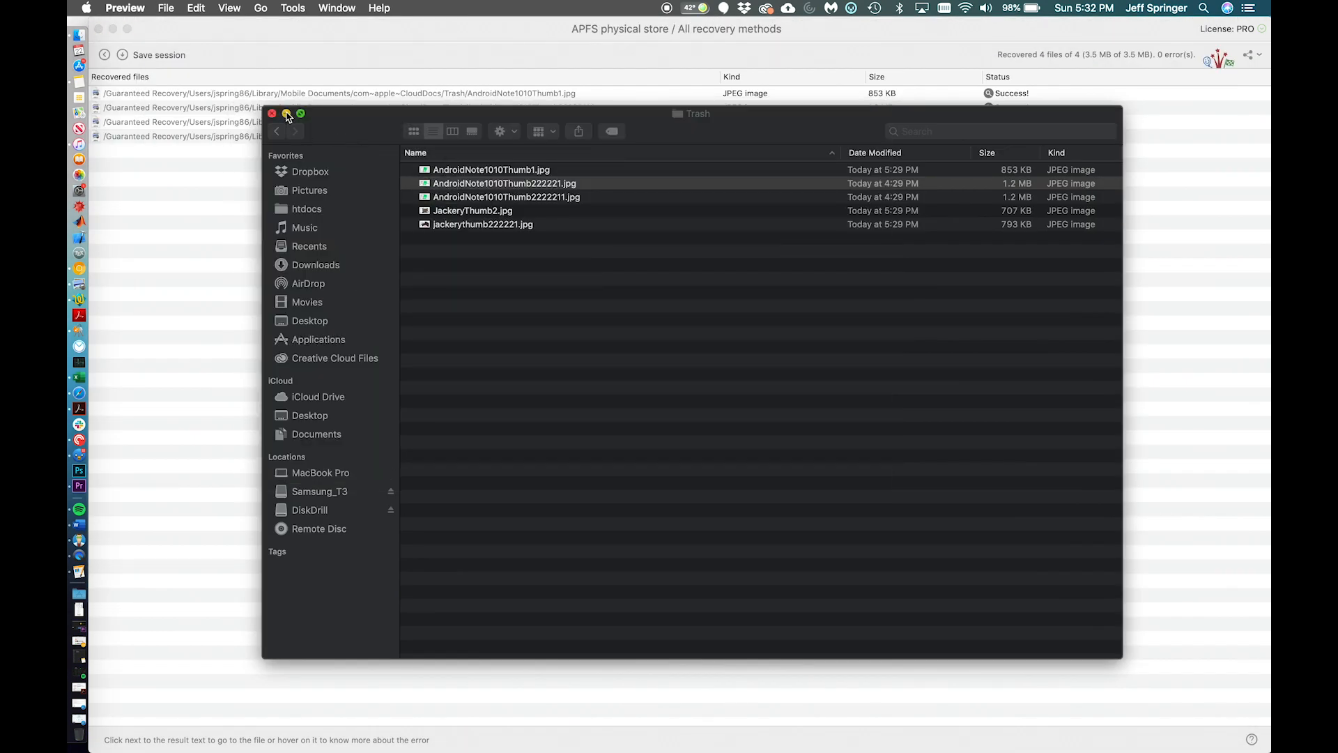
left_click(273, 114)
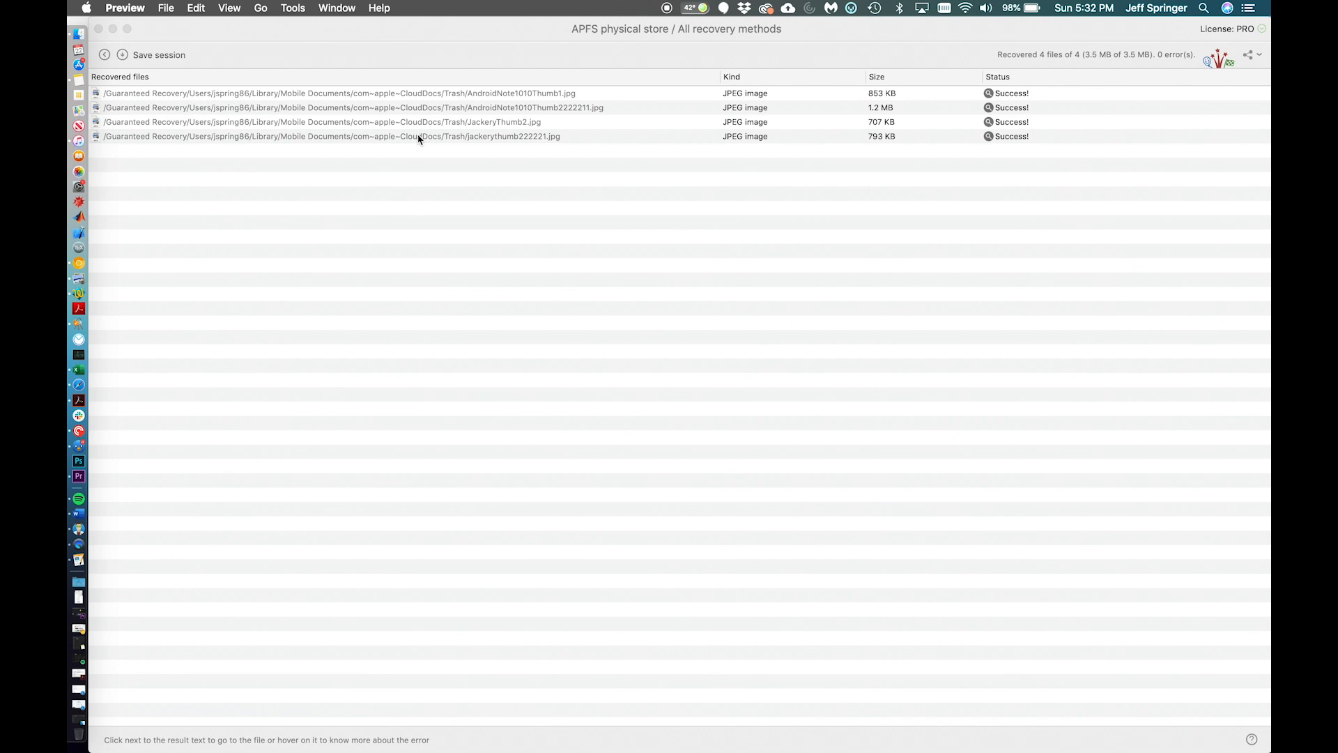